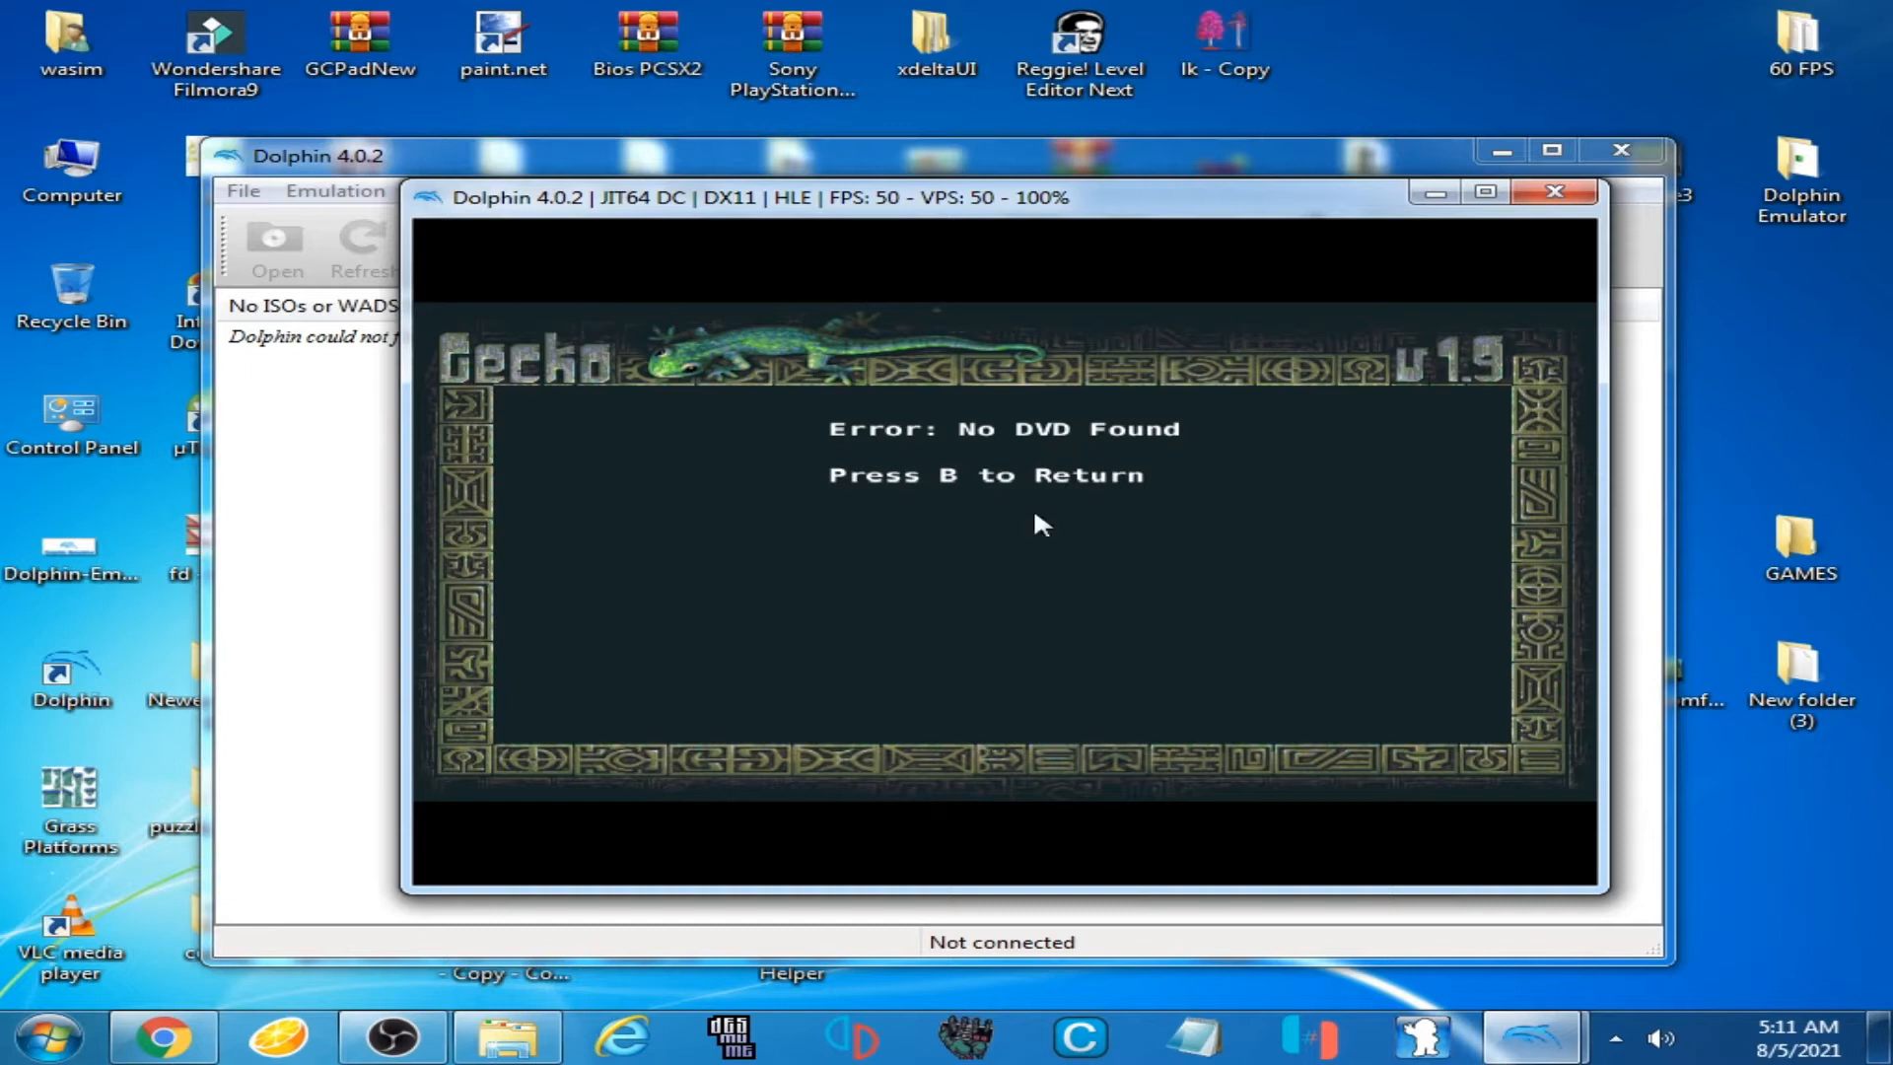
mouse_move(1034, 418)
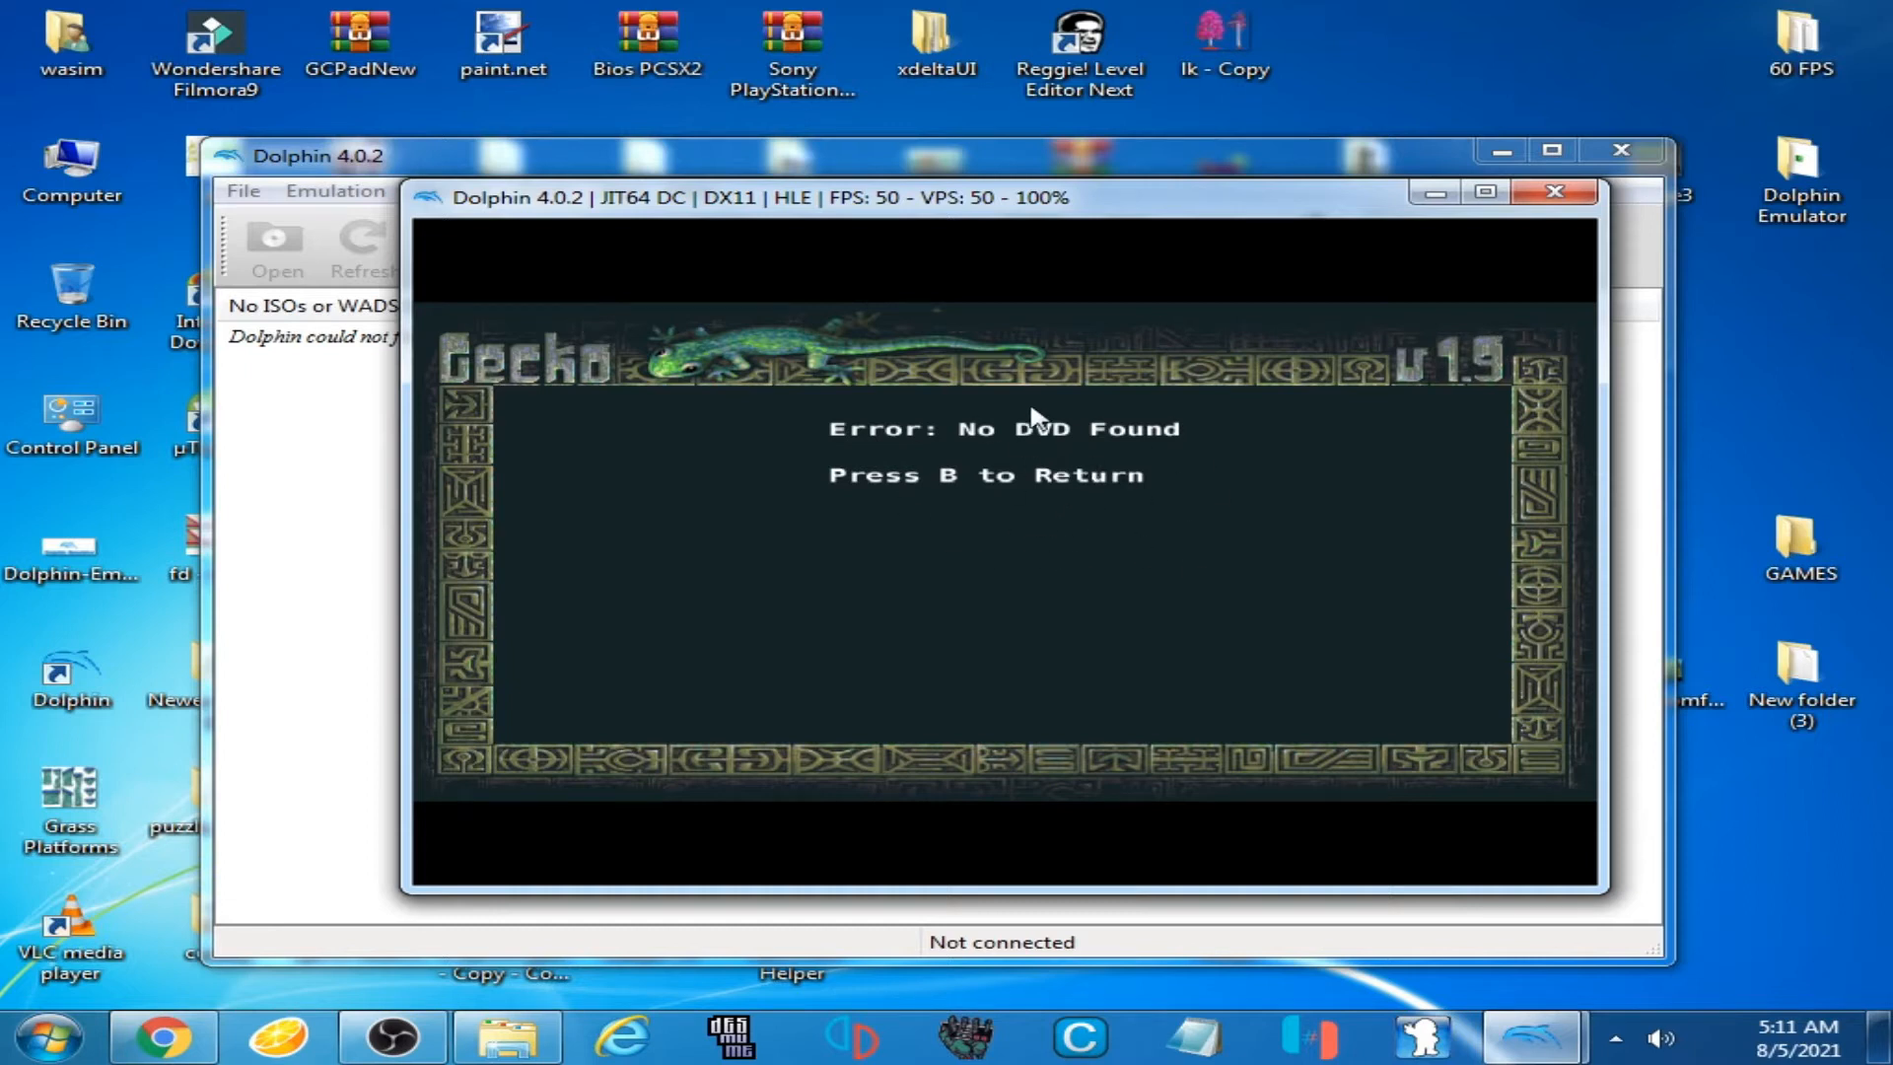
mouse_move(919, 410)
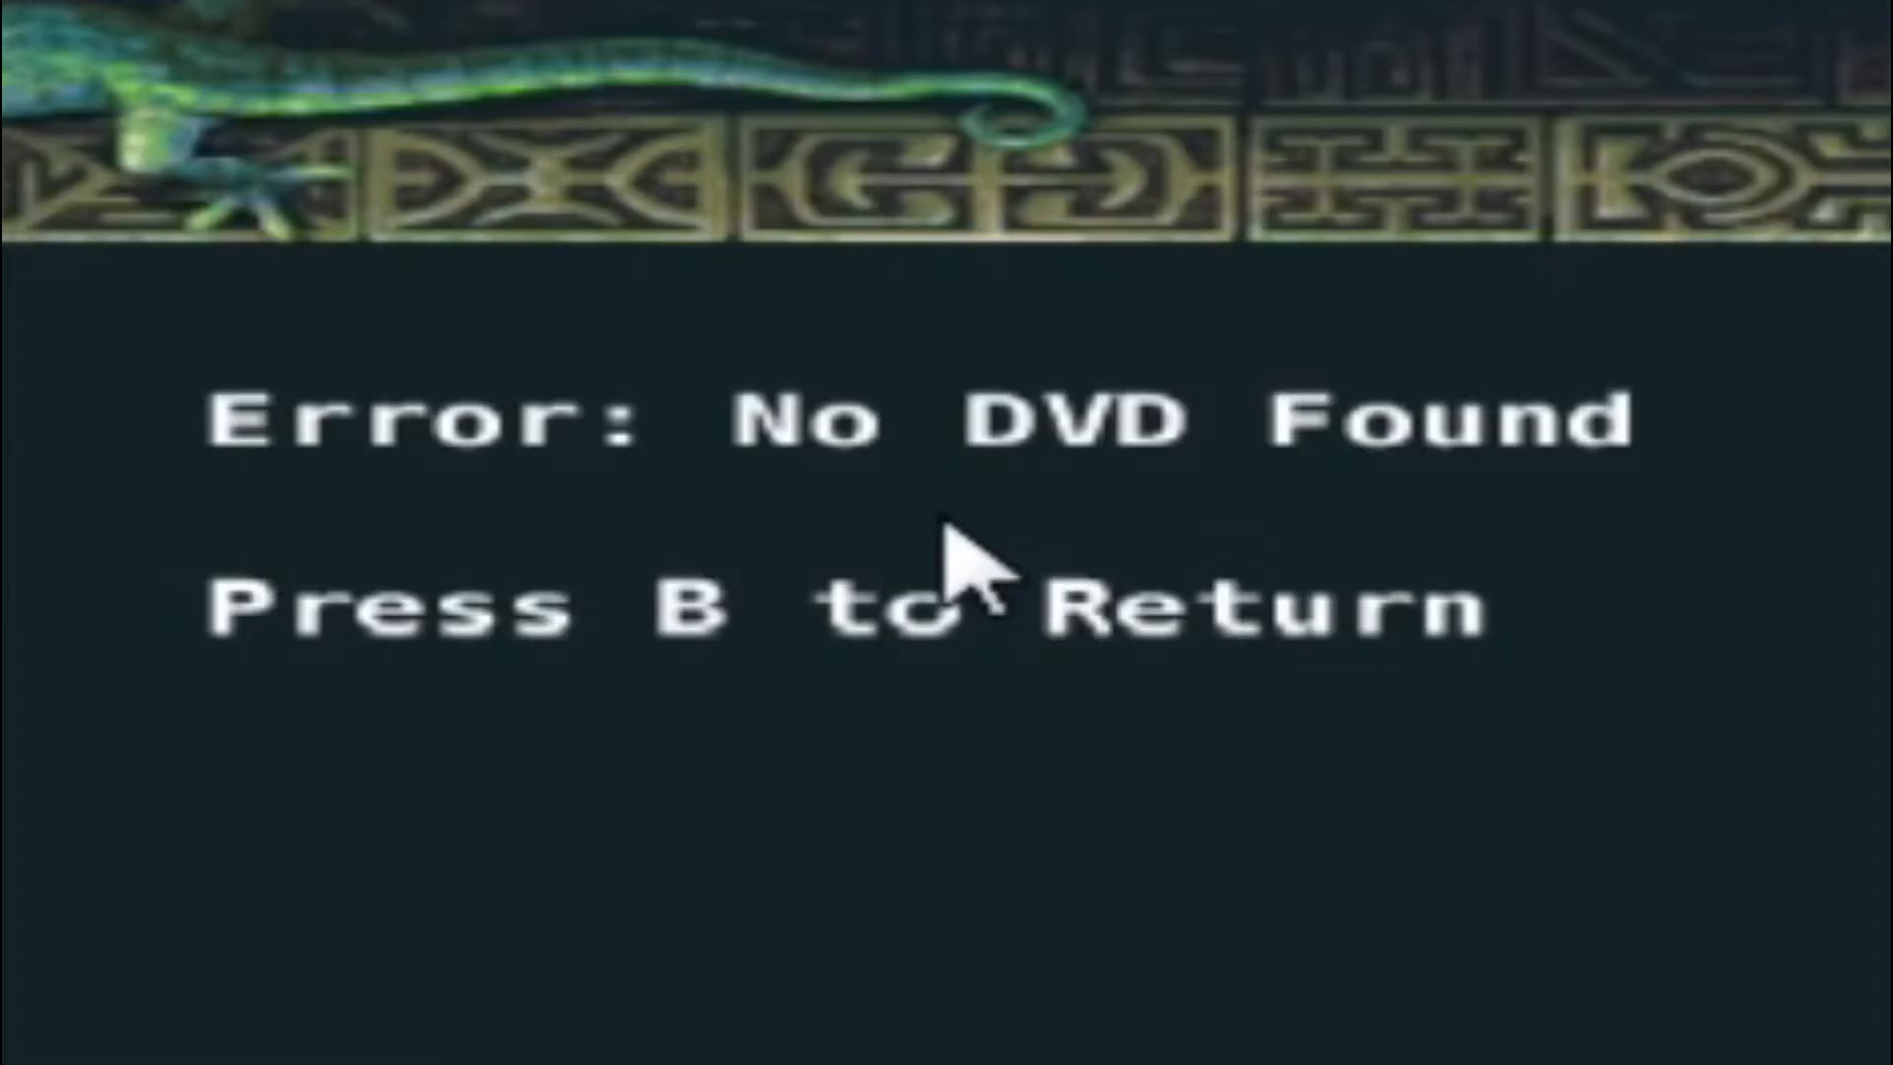
mouse_move(1456, 335)
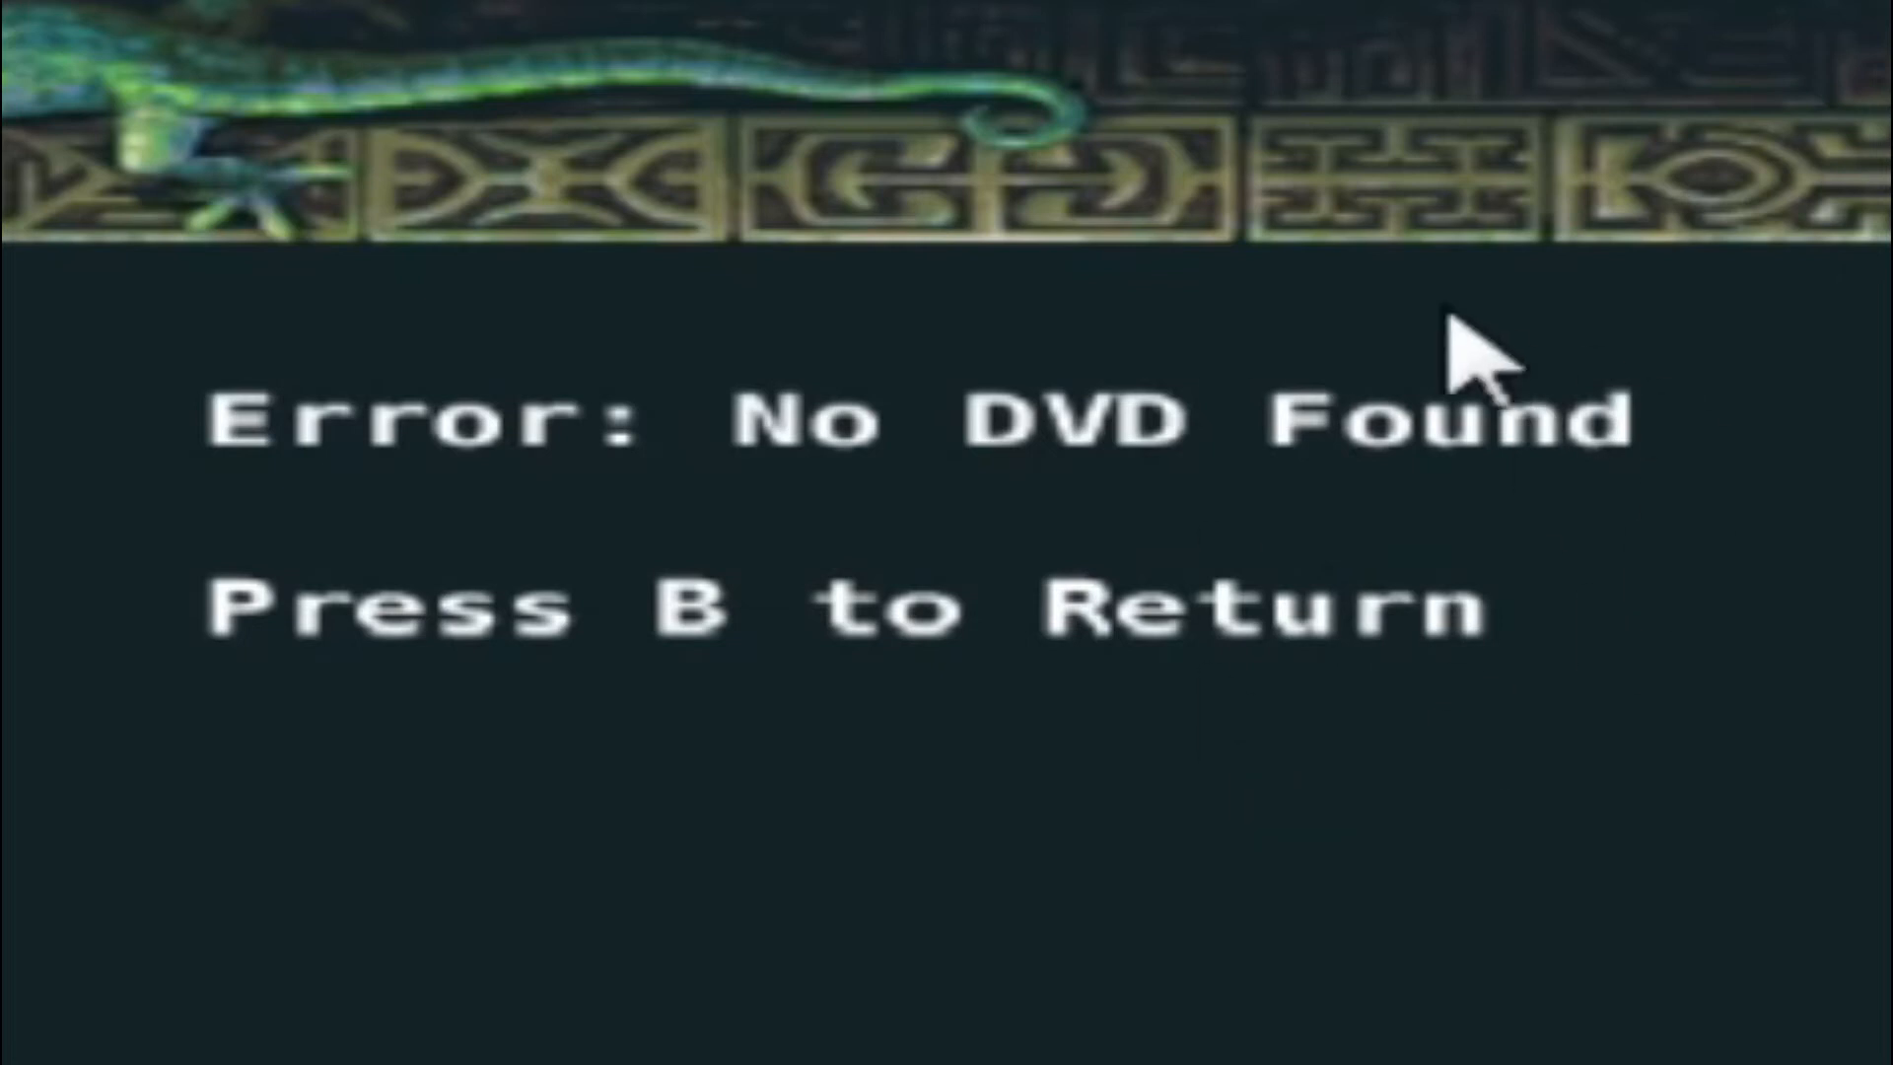
mouse_move(1345, 513)
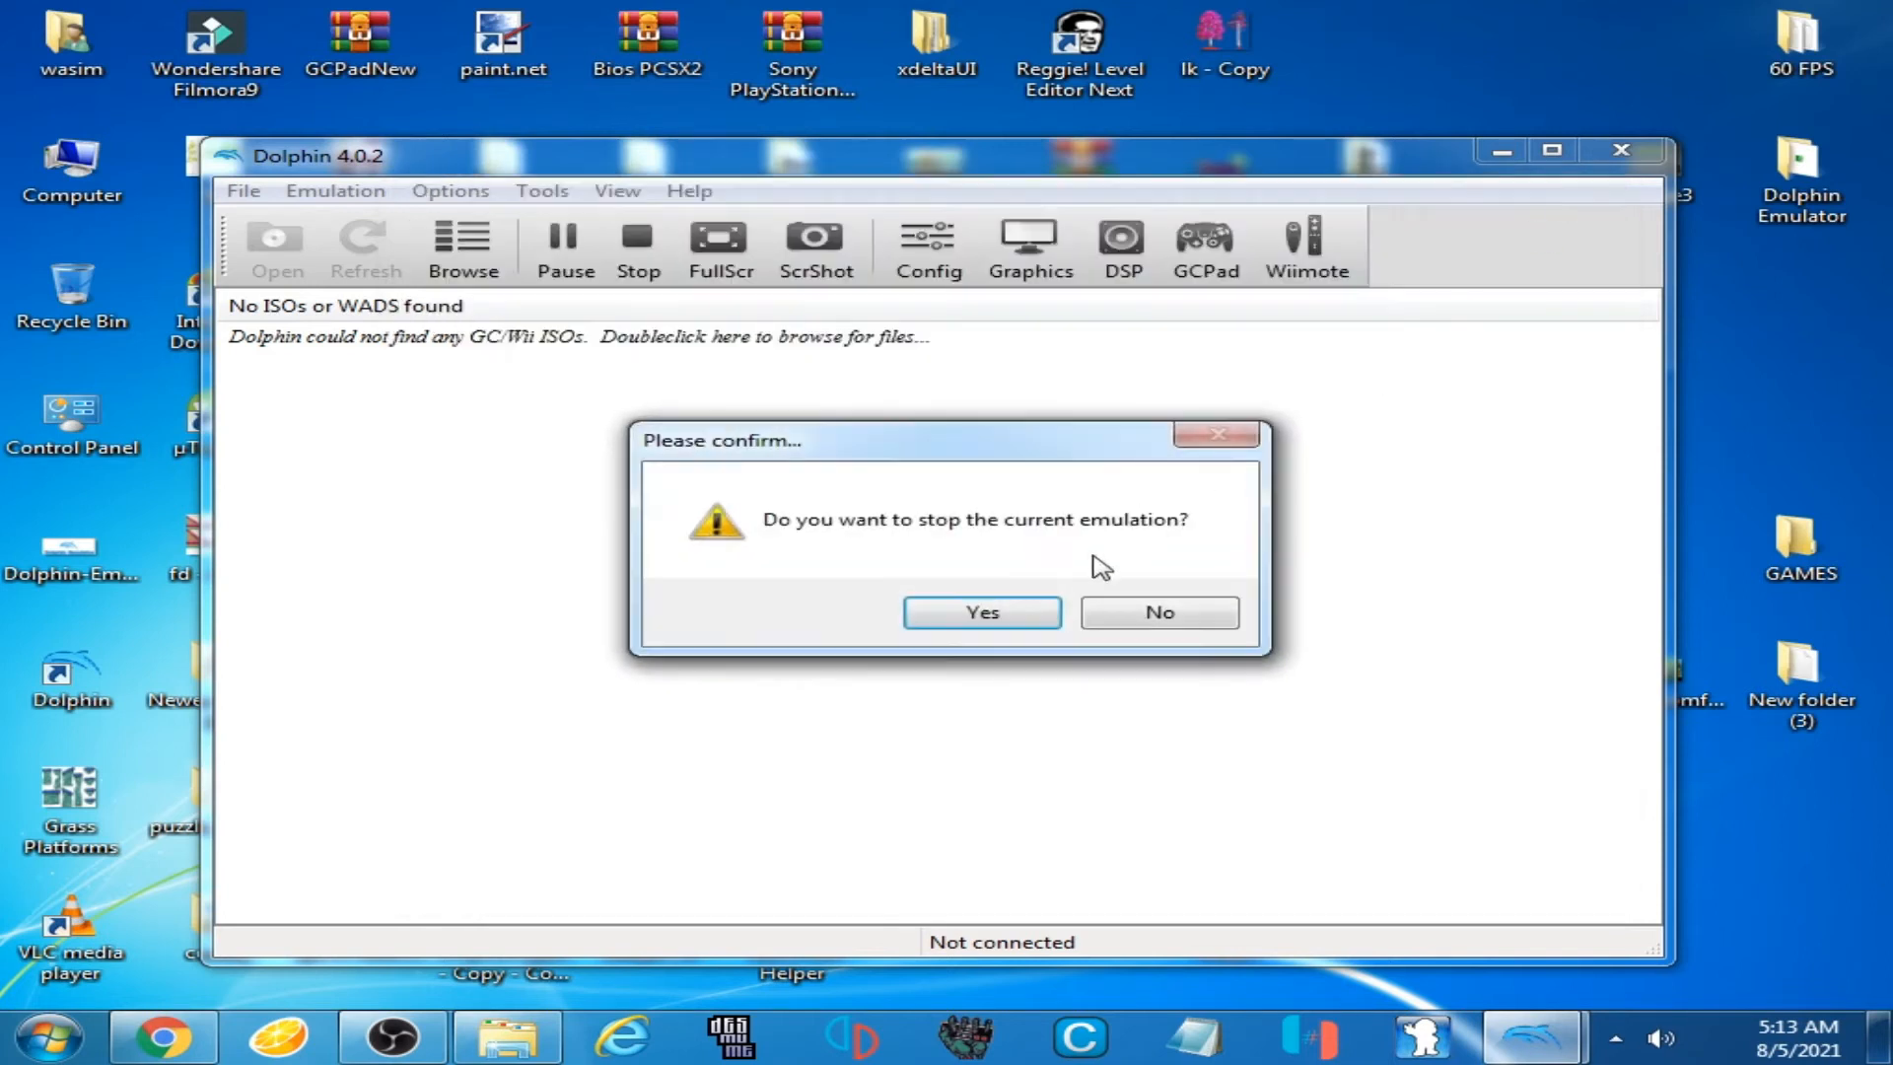
Stop the running emulation and bring up the Paths settings of Dolphin Configuration
left_click(983, 611)
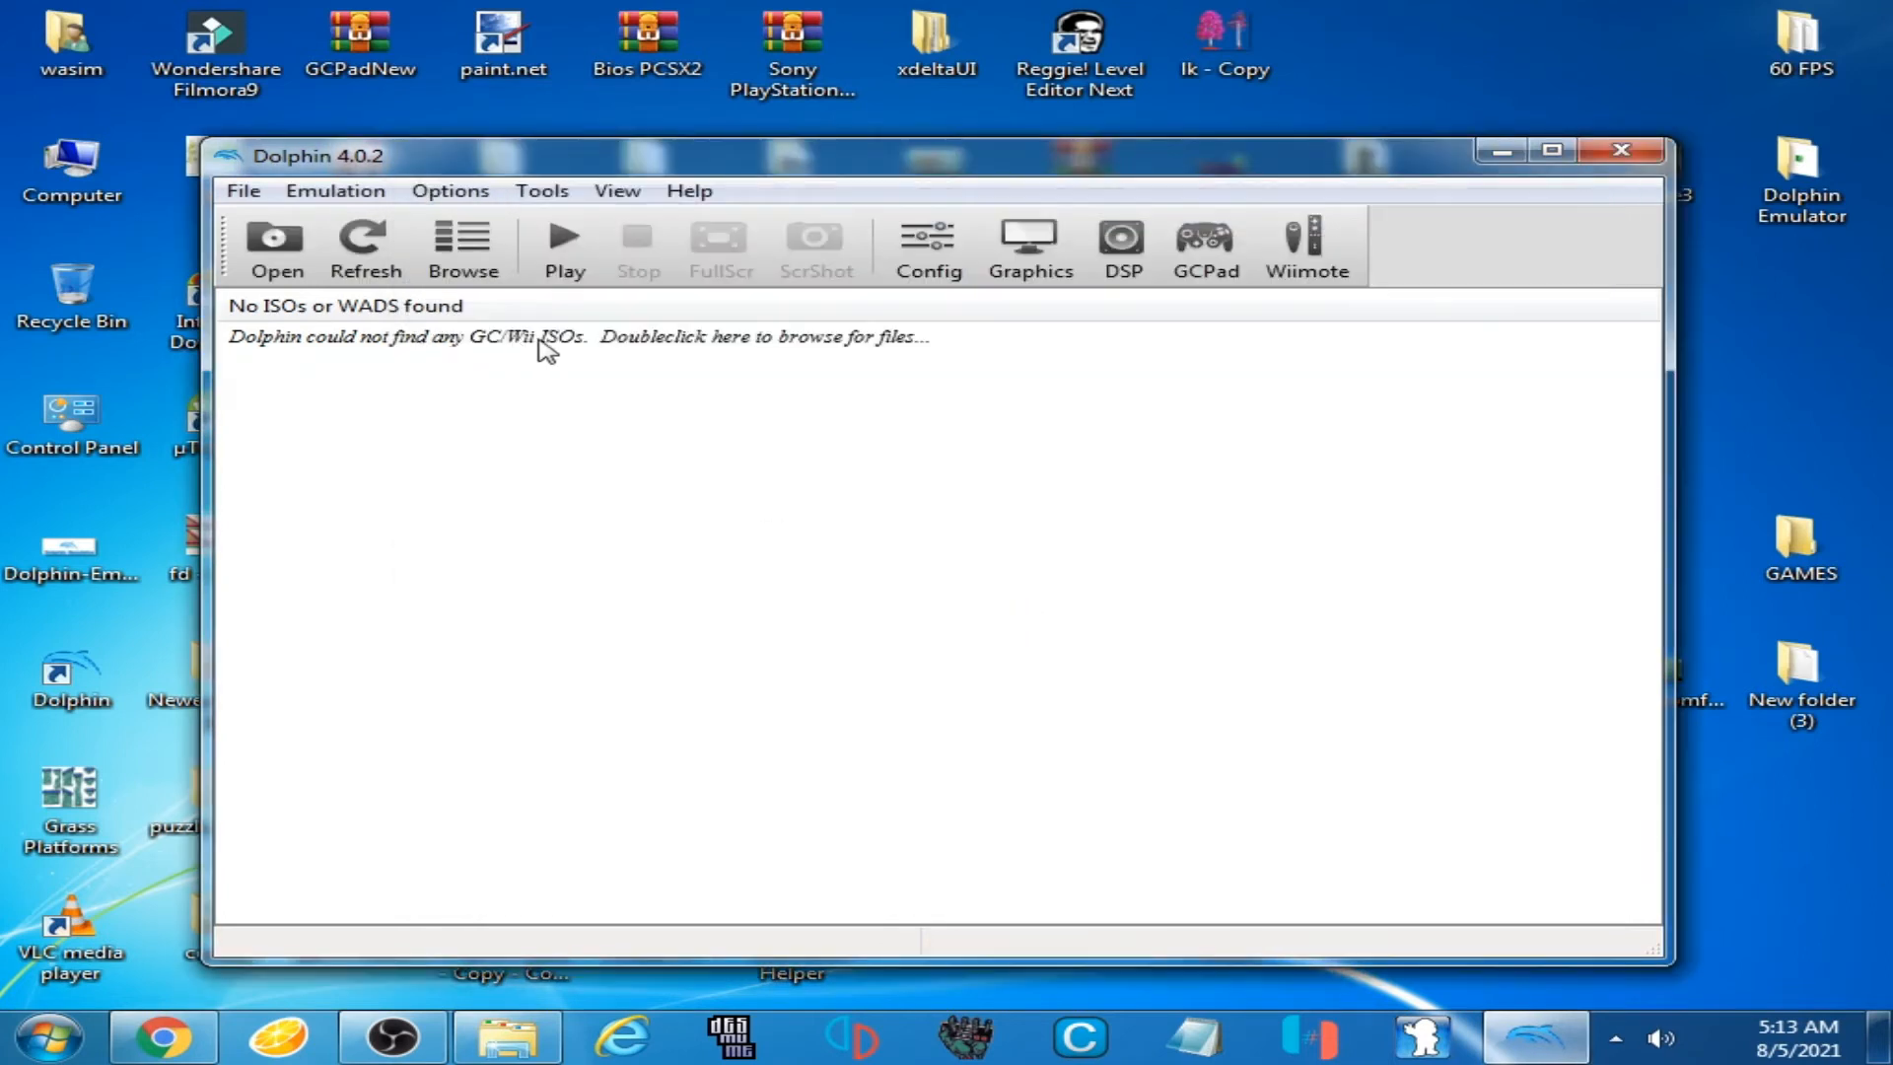
mouse_move(859, 284)
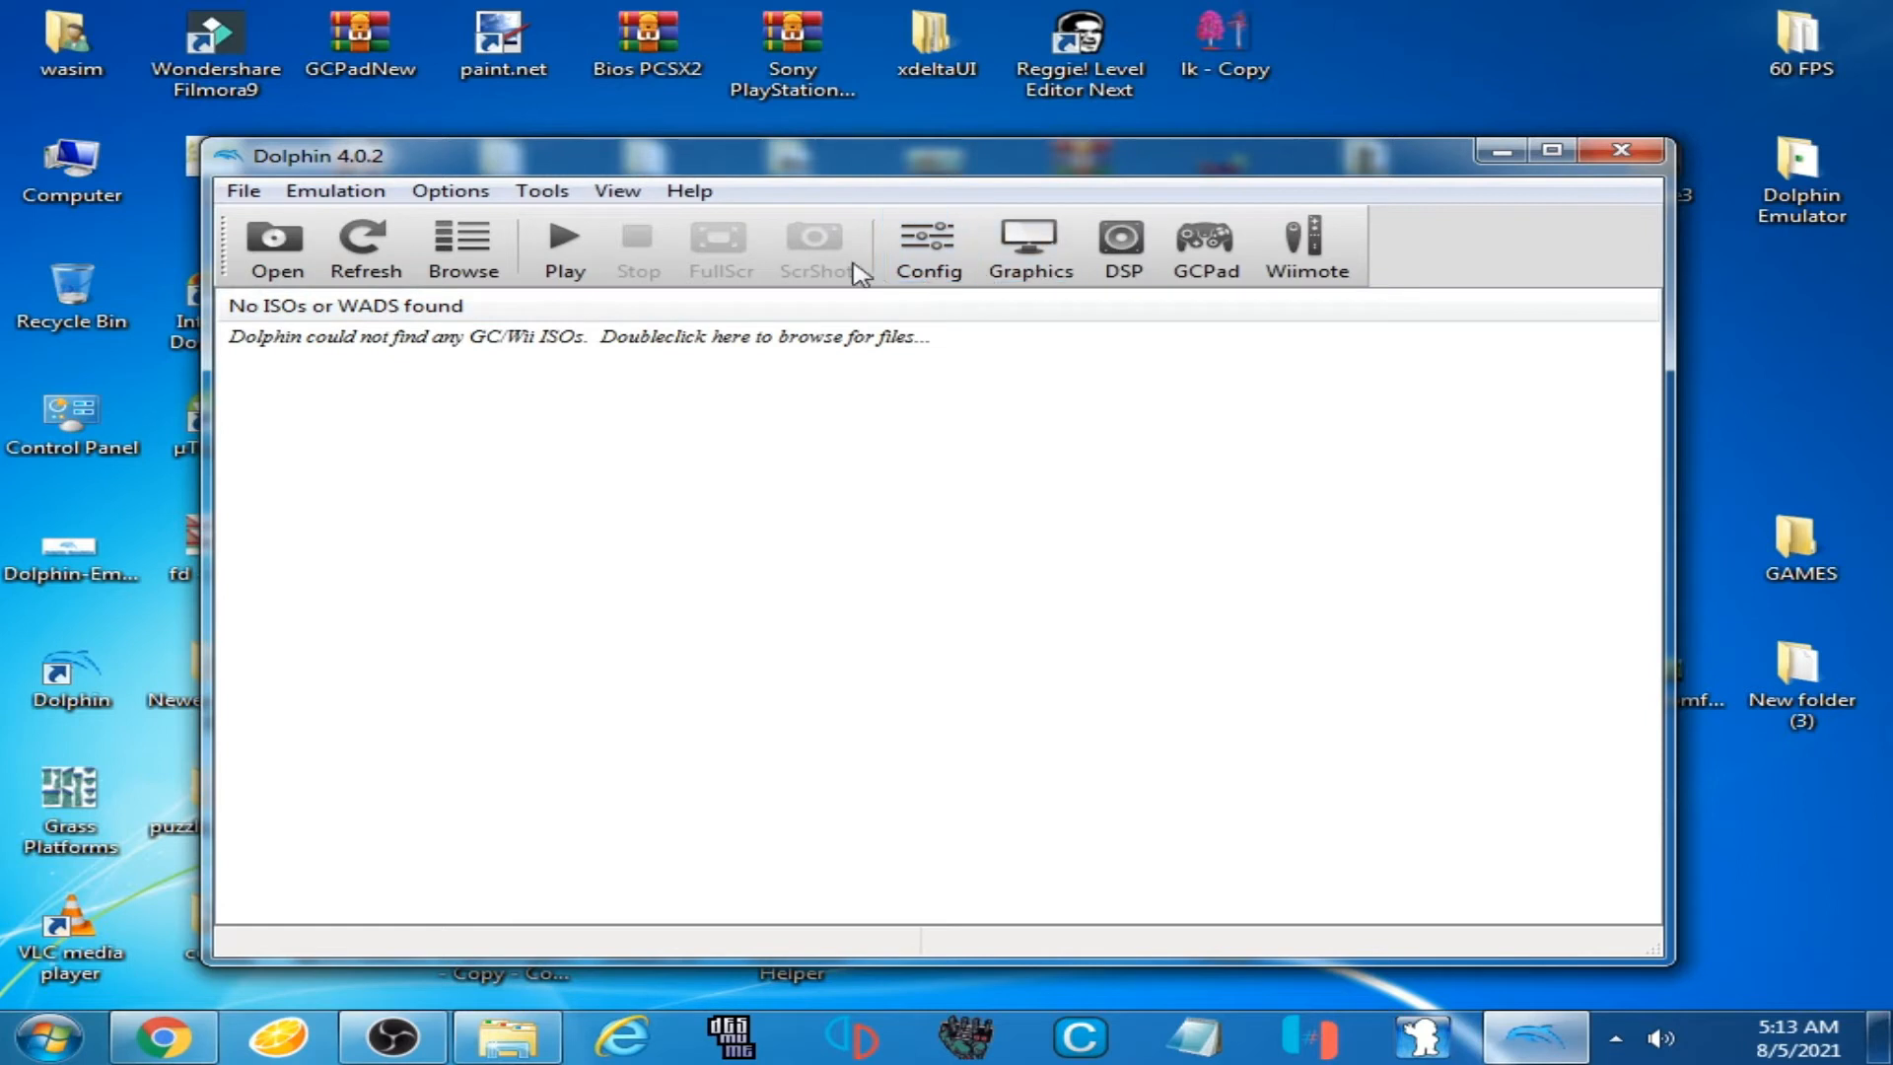
left_click(931, 239)
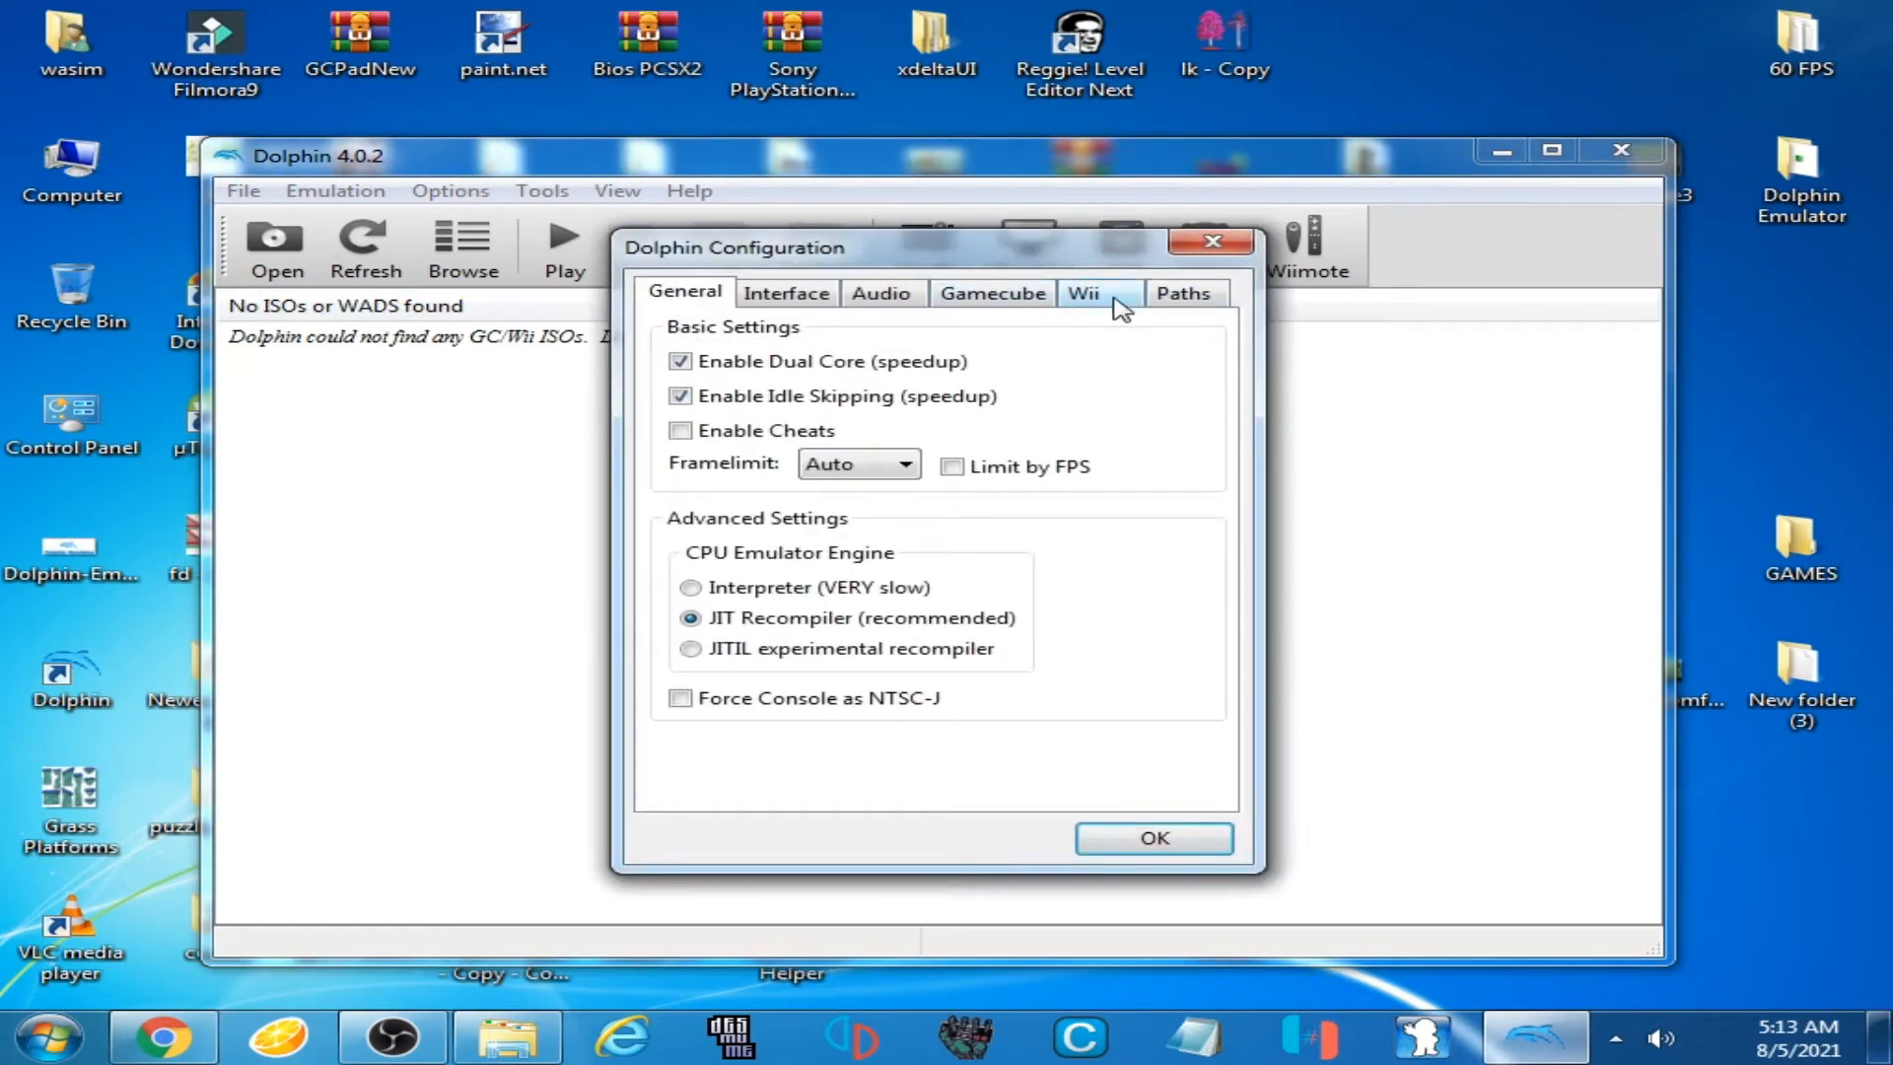
left_click(1181, 292)
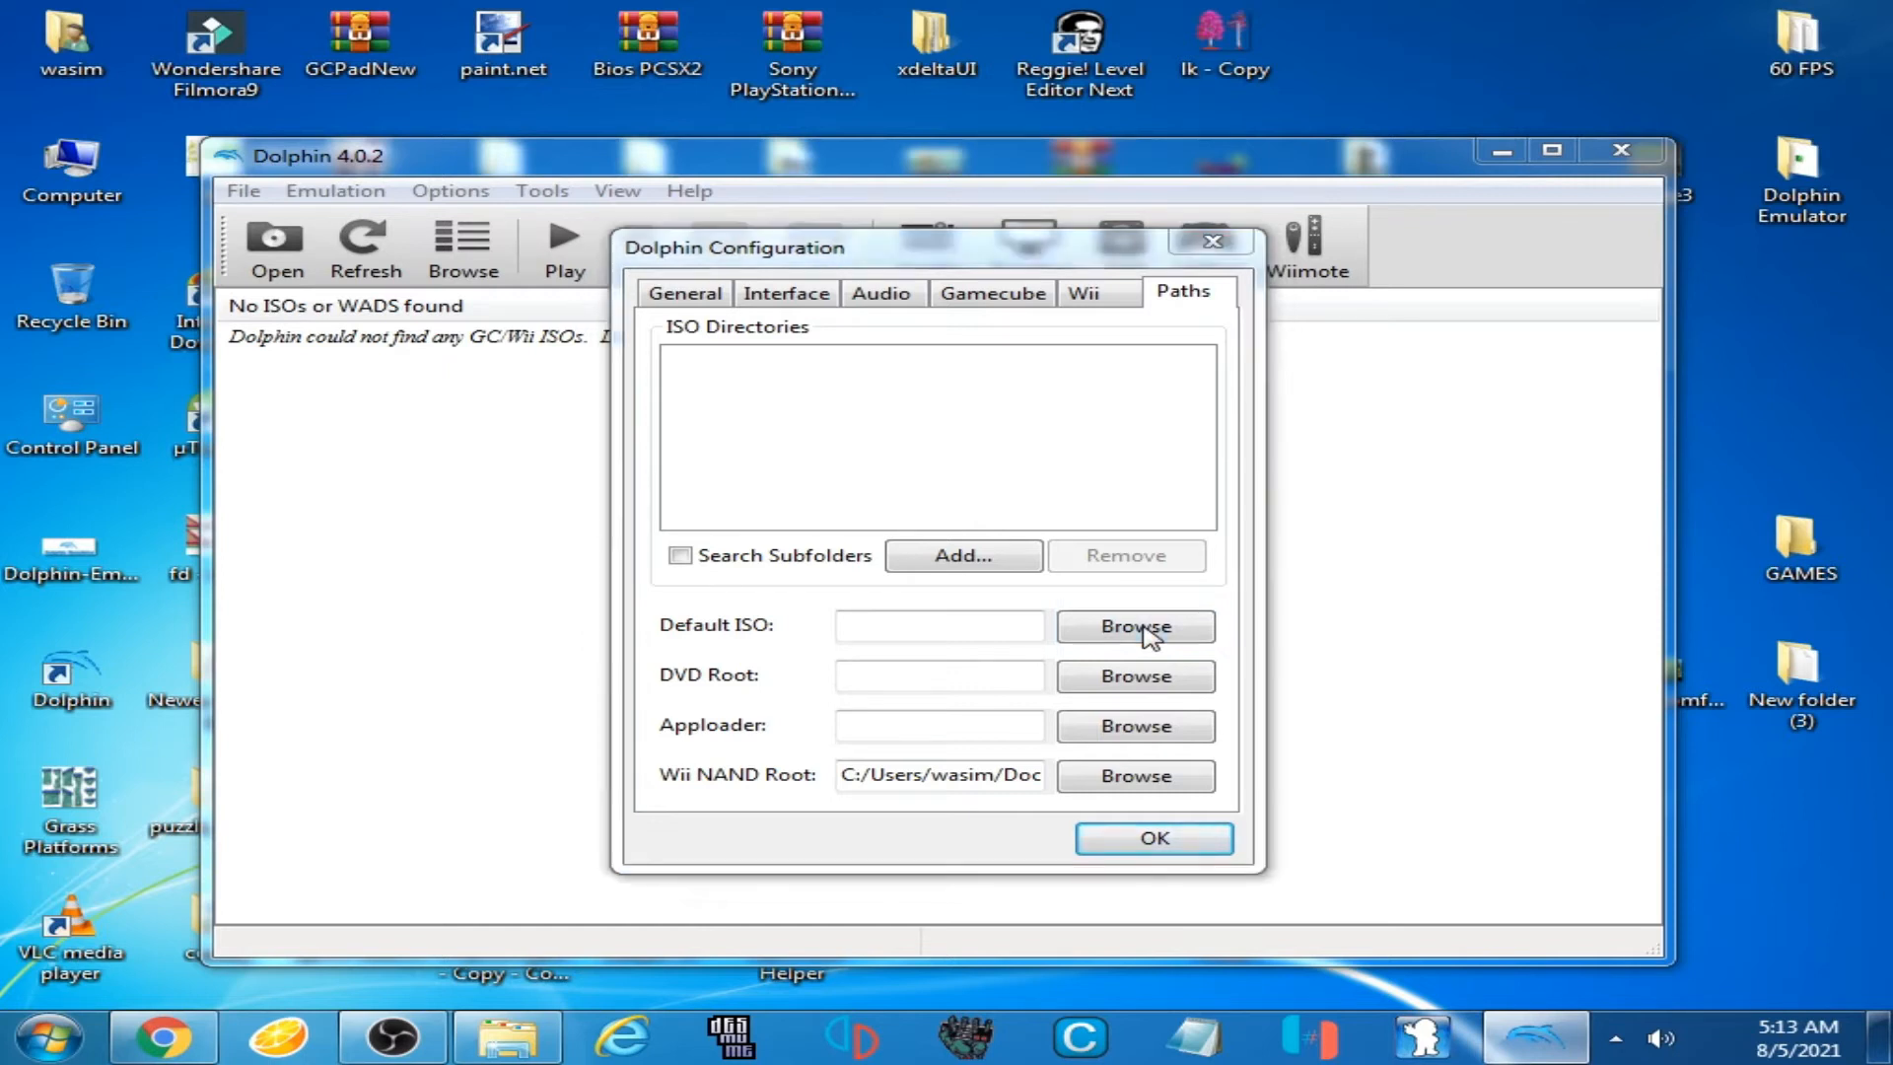
Browse for the default ISO on Local Disk (H:) toward the Super Smash Bros. Brawl (USA) (Rev 2) image
left_click(1136, 627)
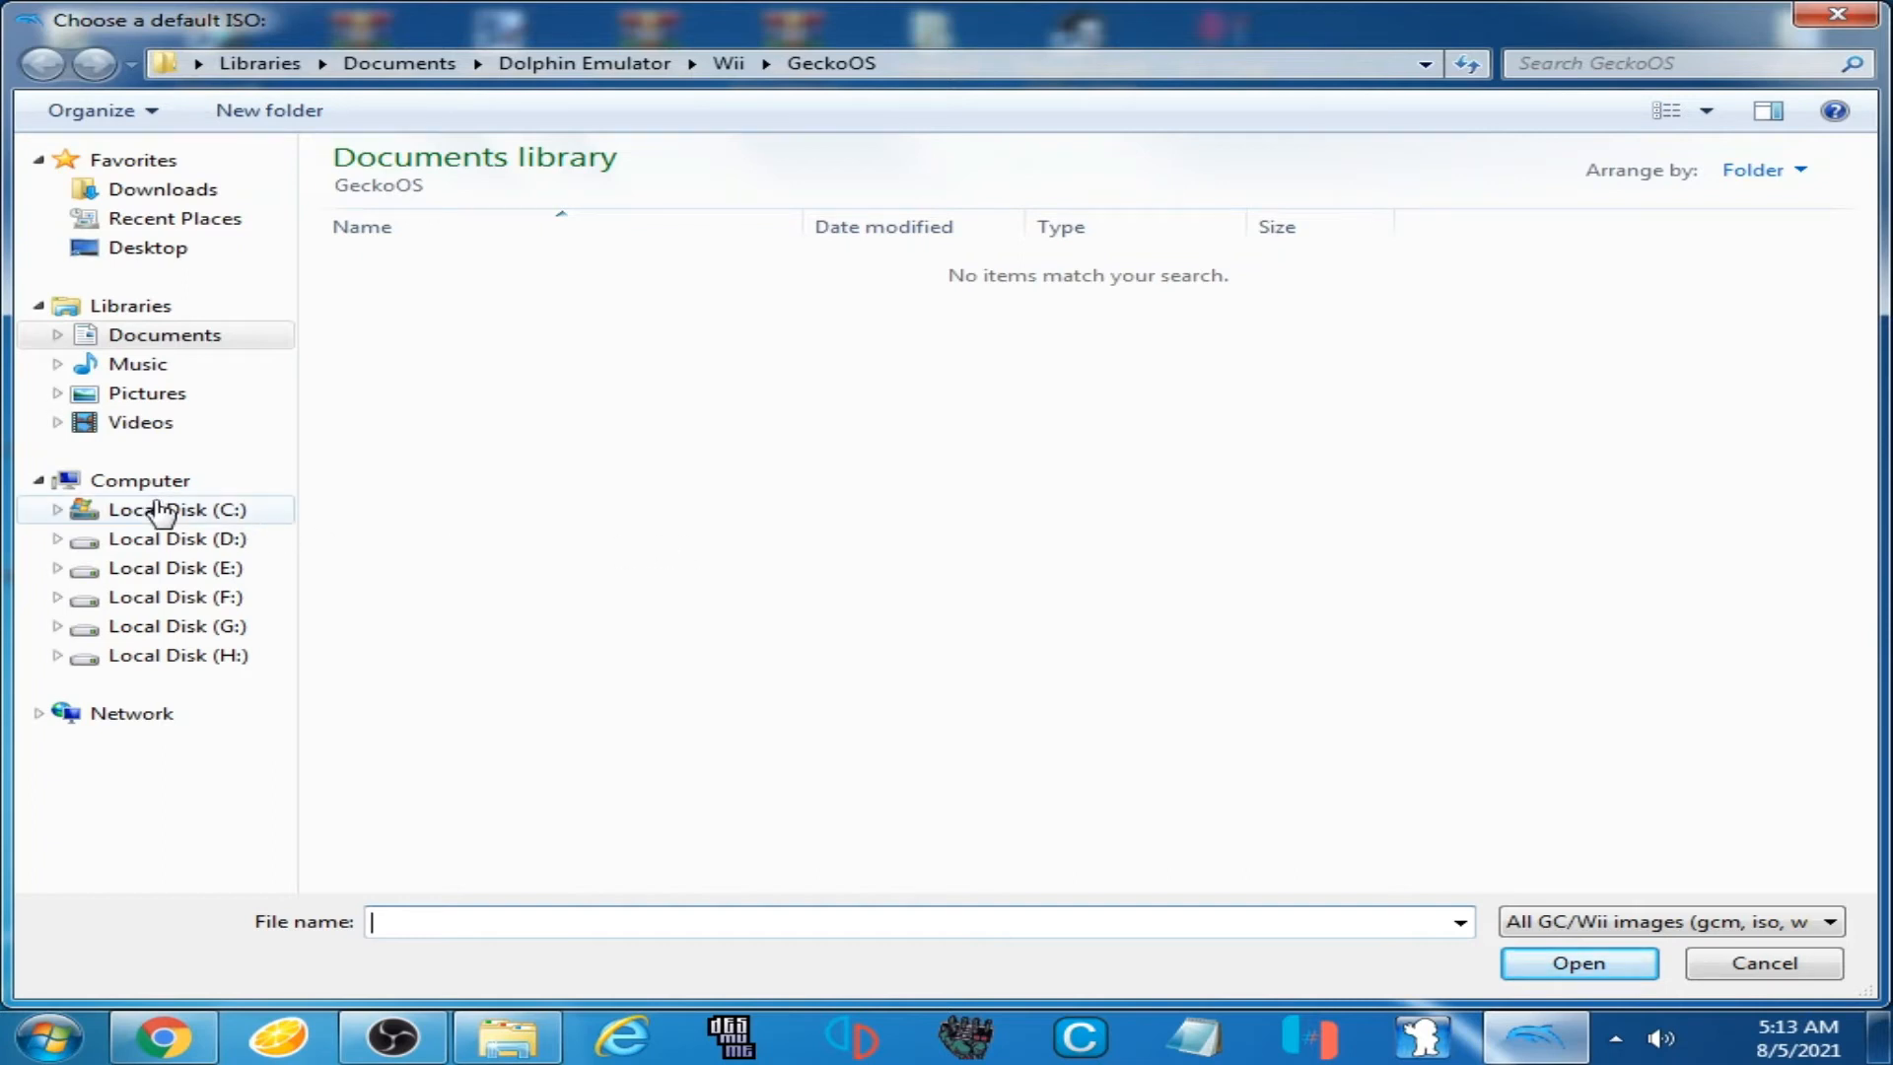
left_click(138, 479)
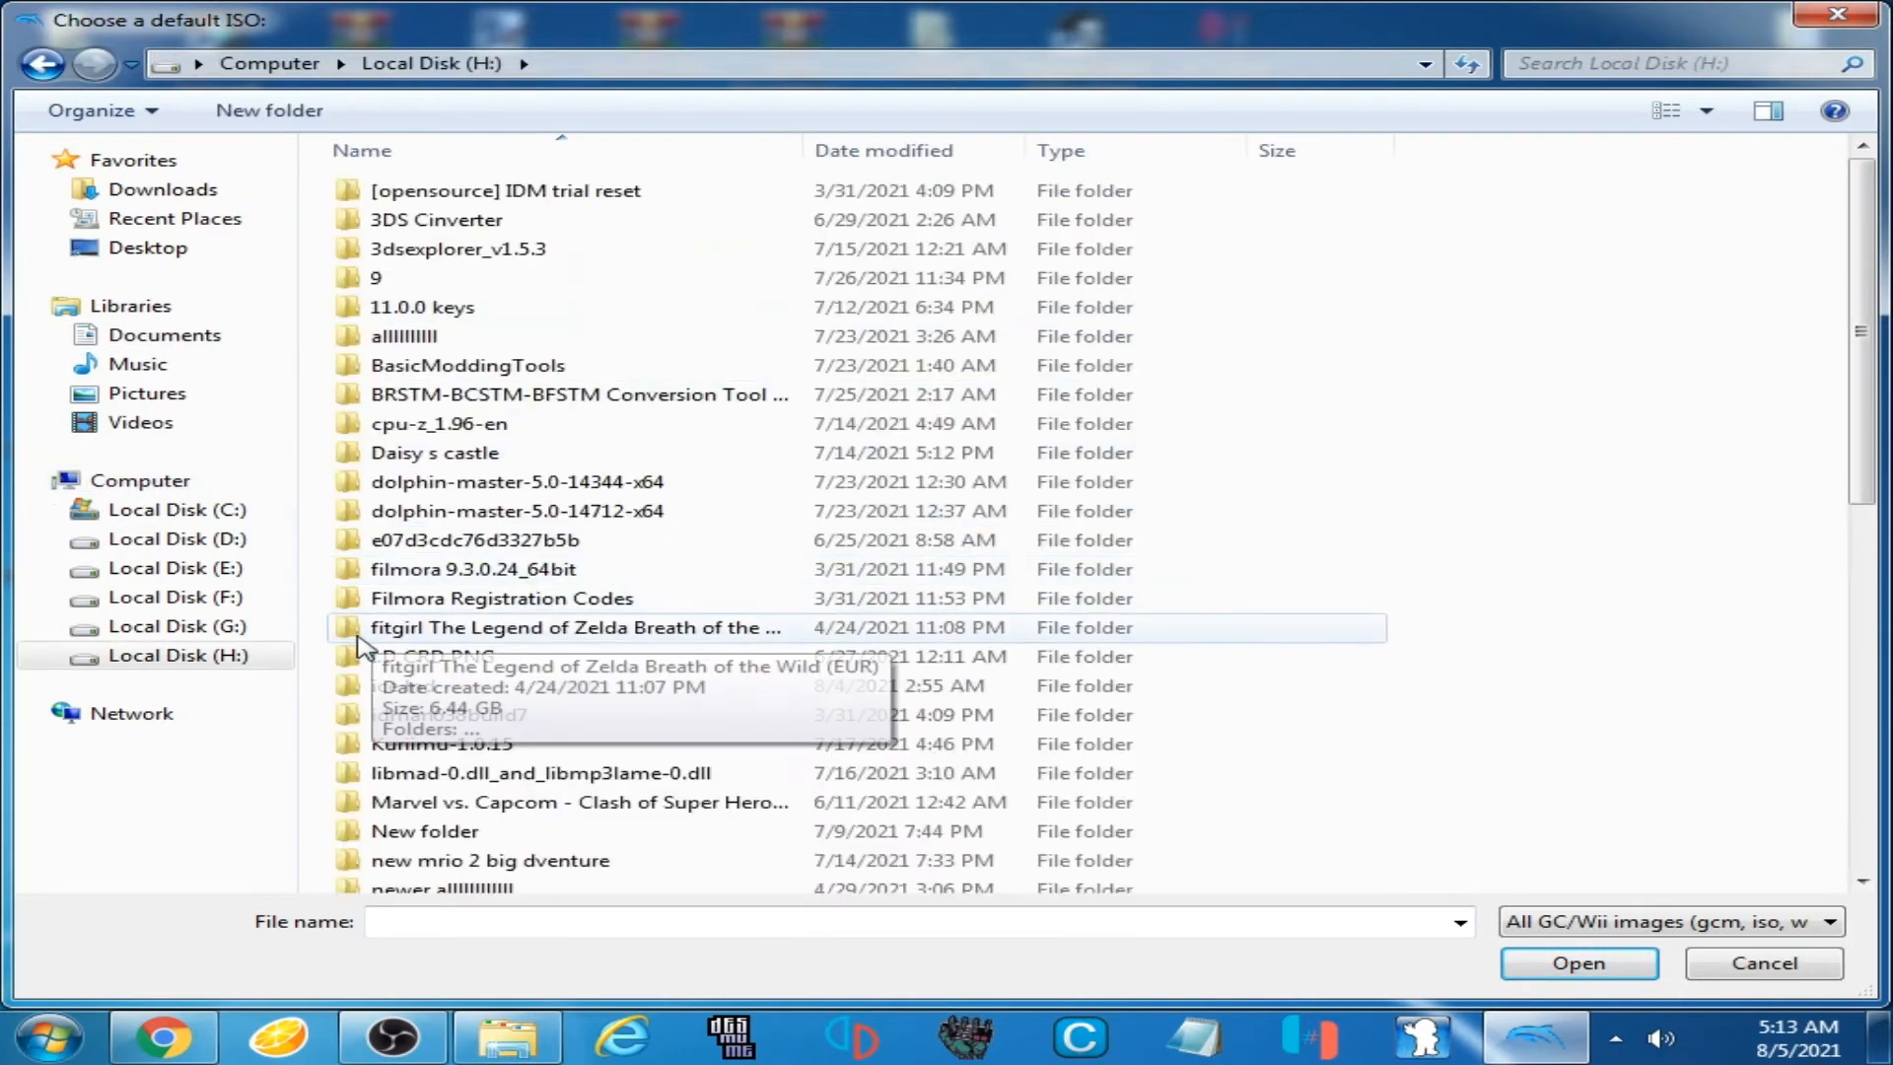
mouse_move(1572, 588)
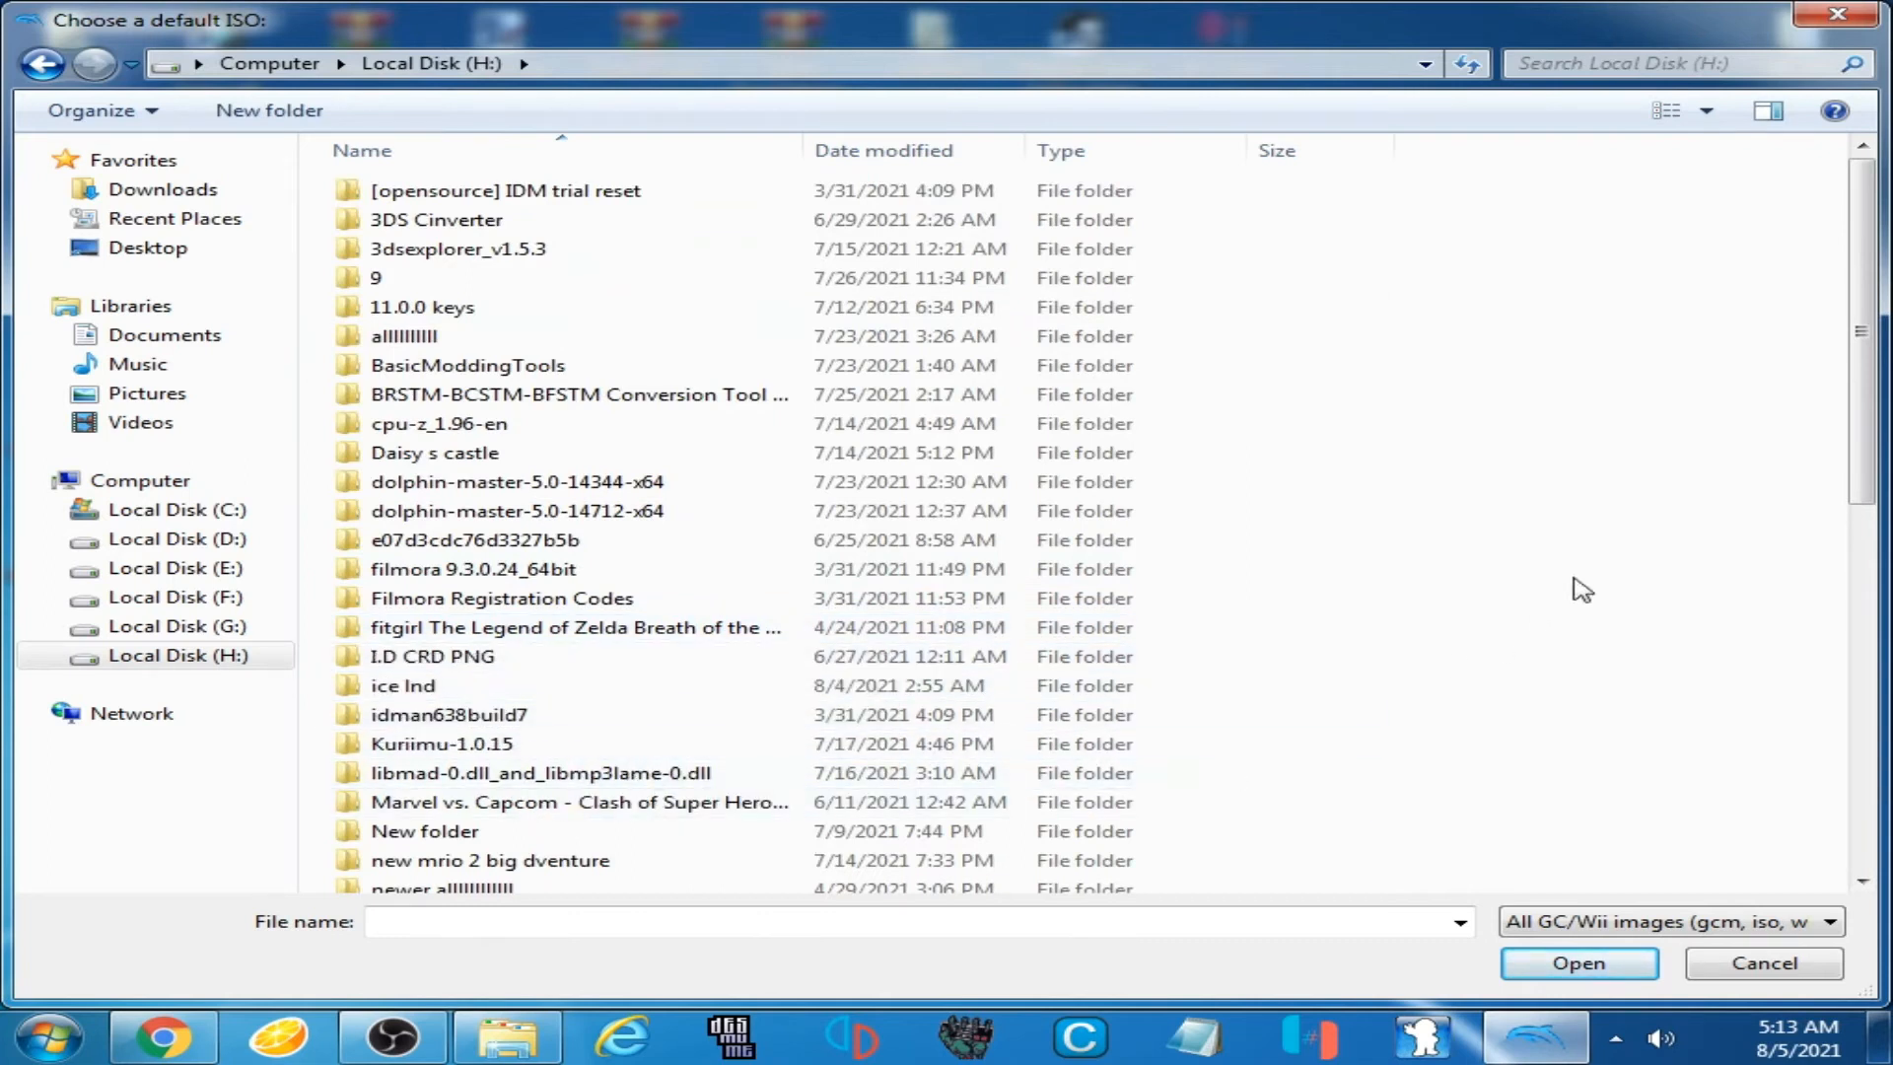
scroll("down", 3)
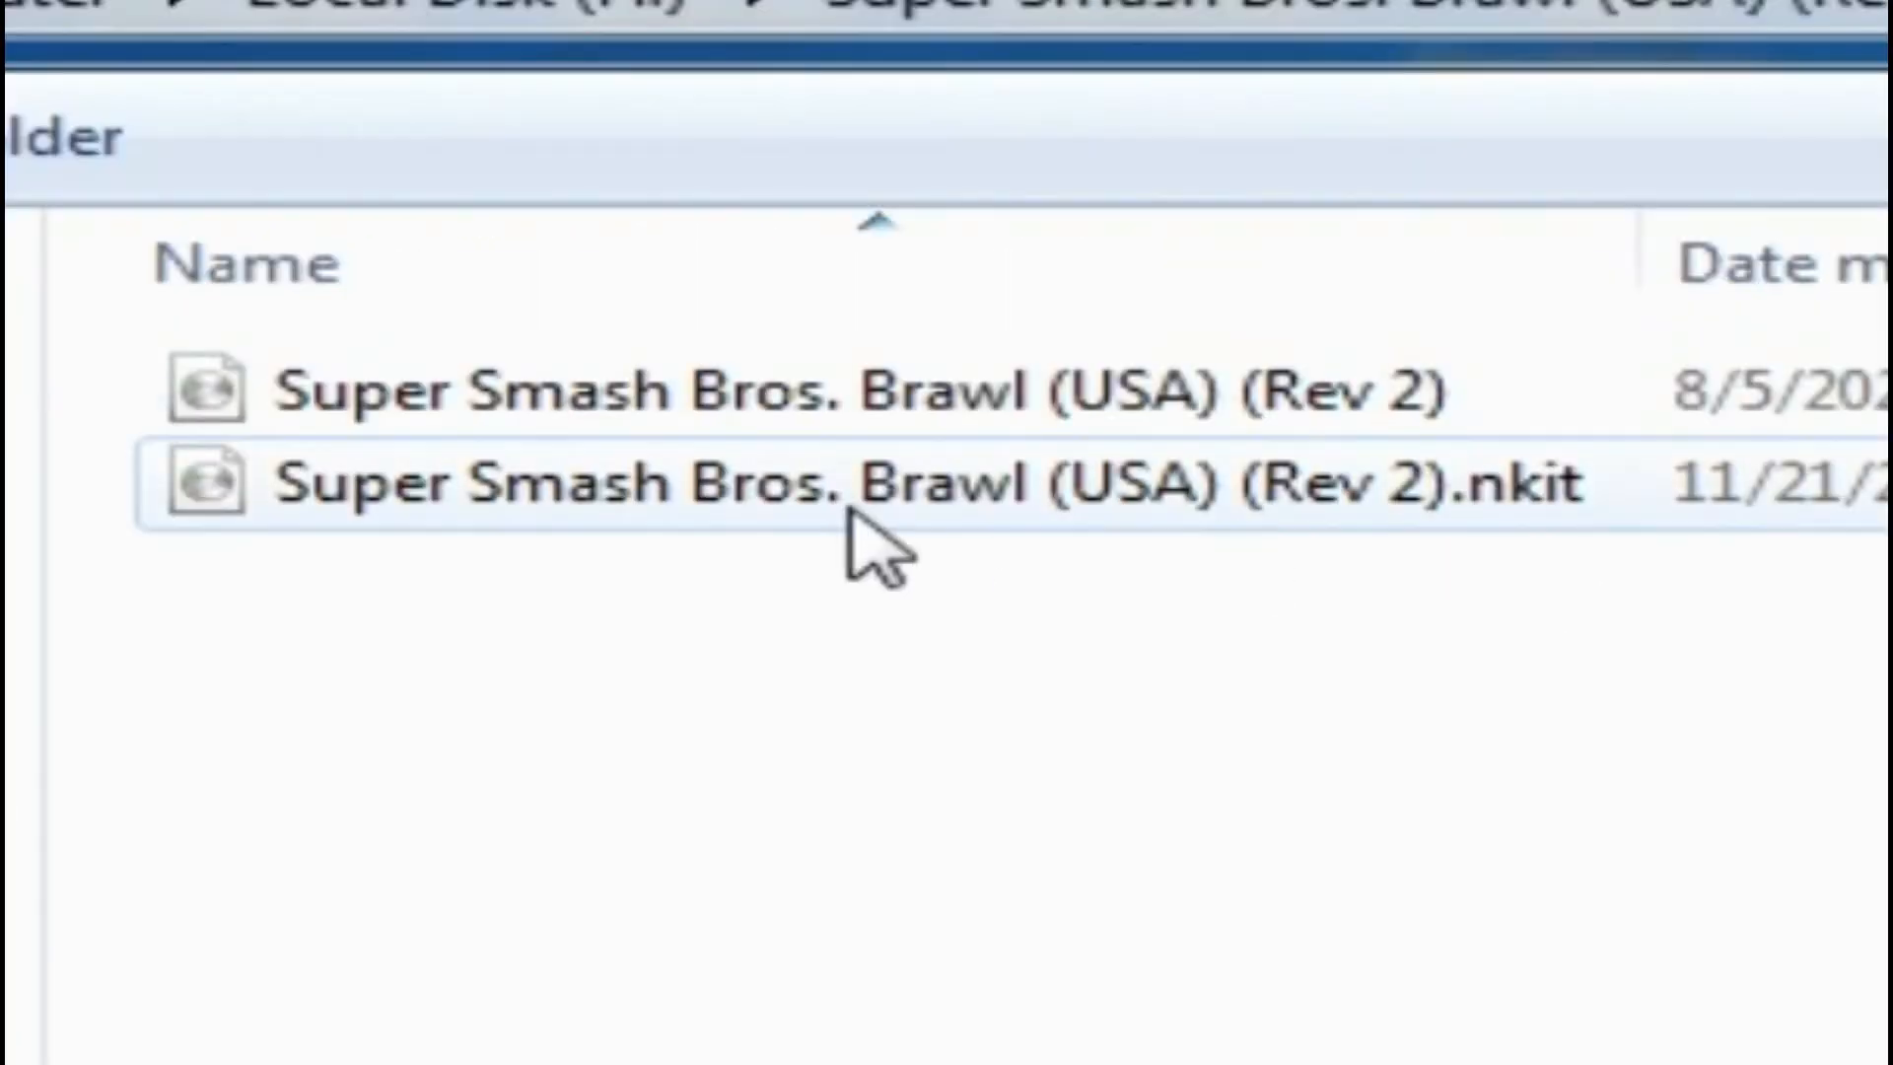
mouse_move(990, 497)
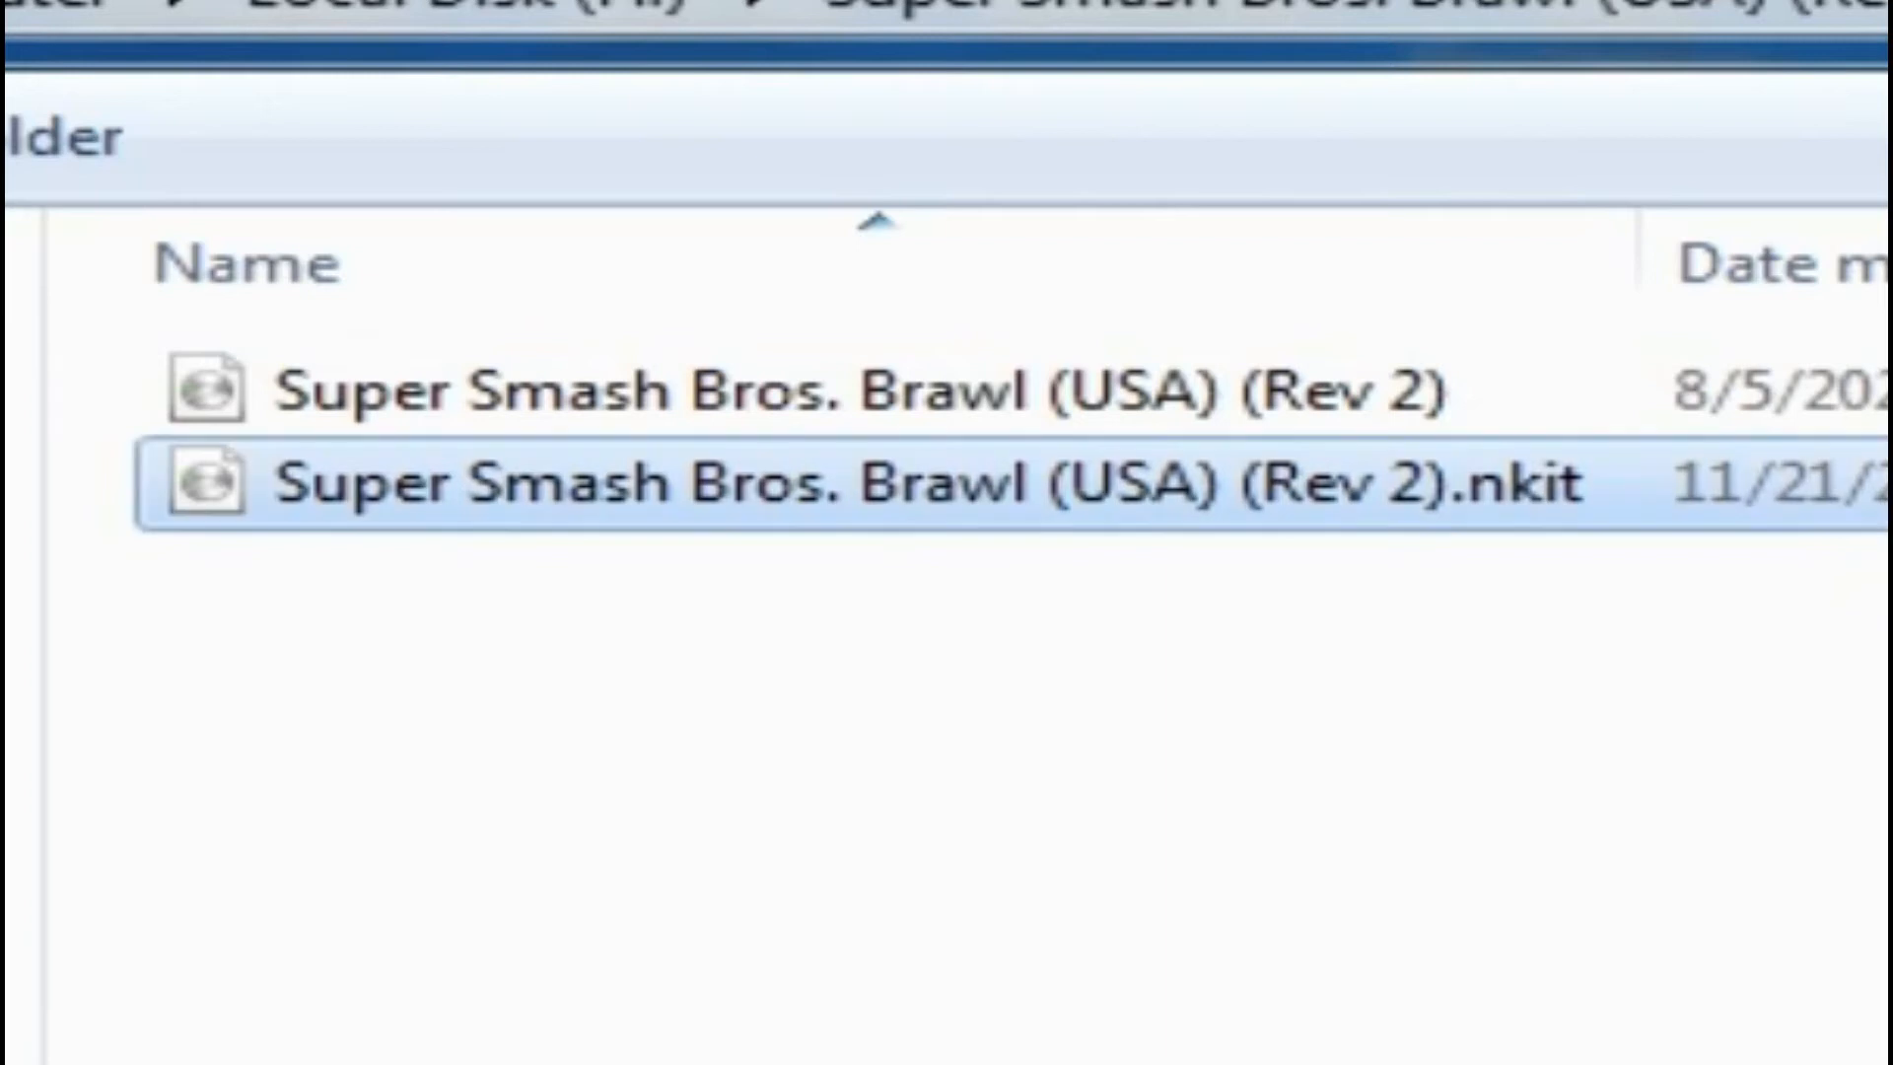
mouse_move(1558, 562)
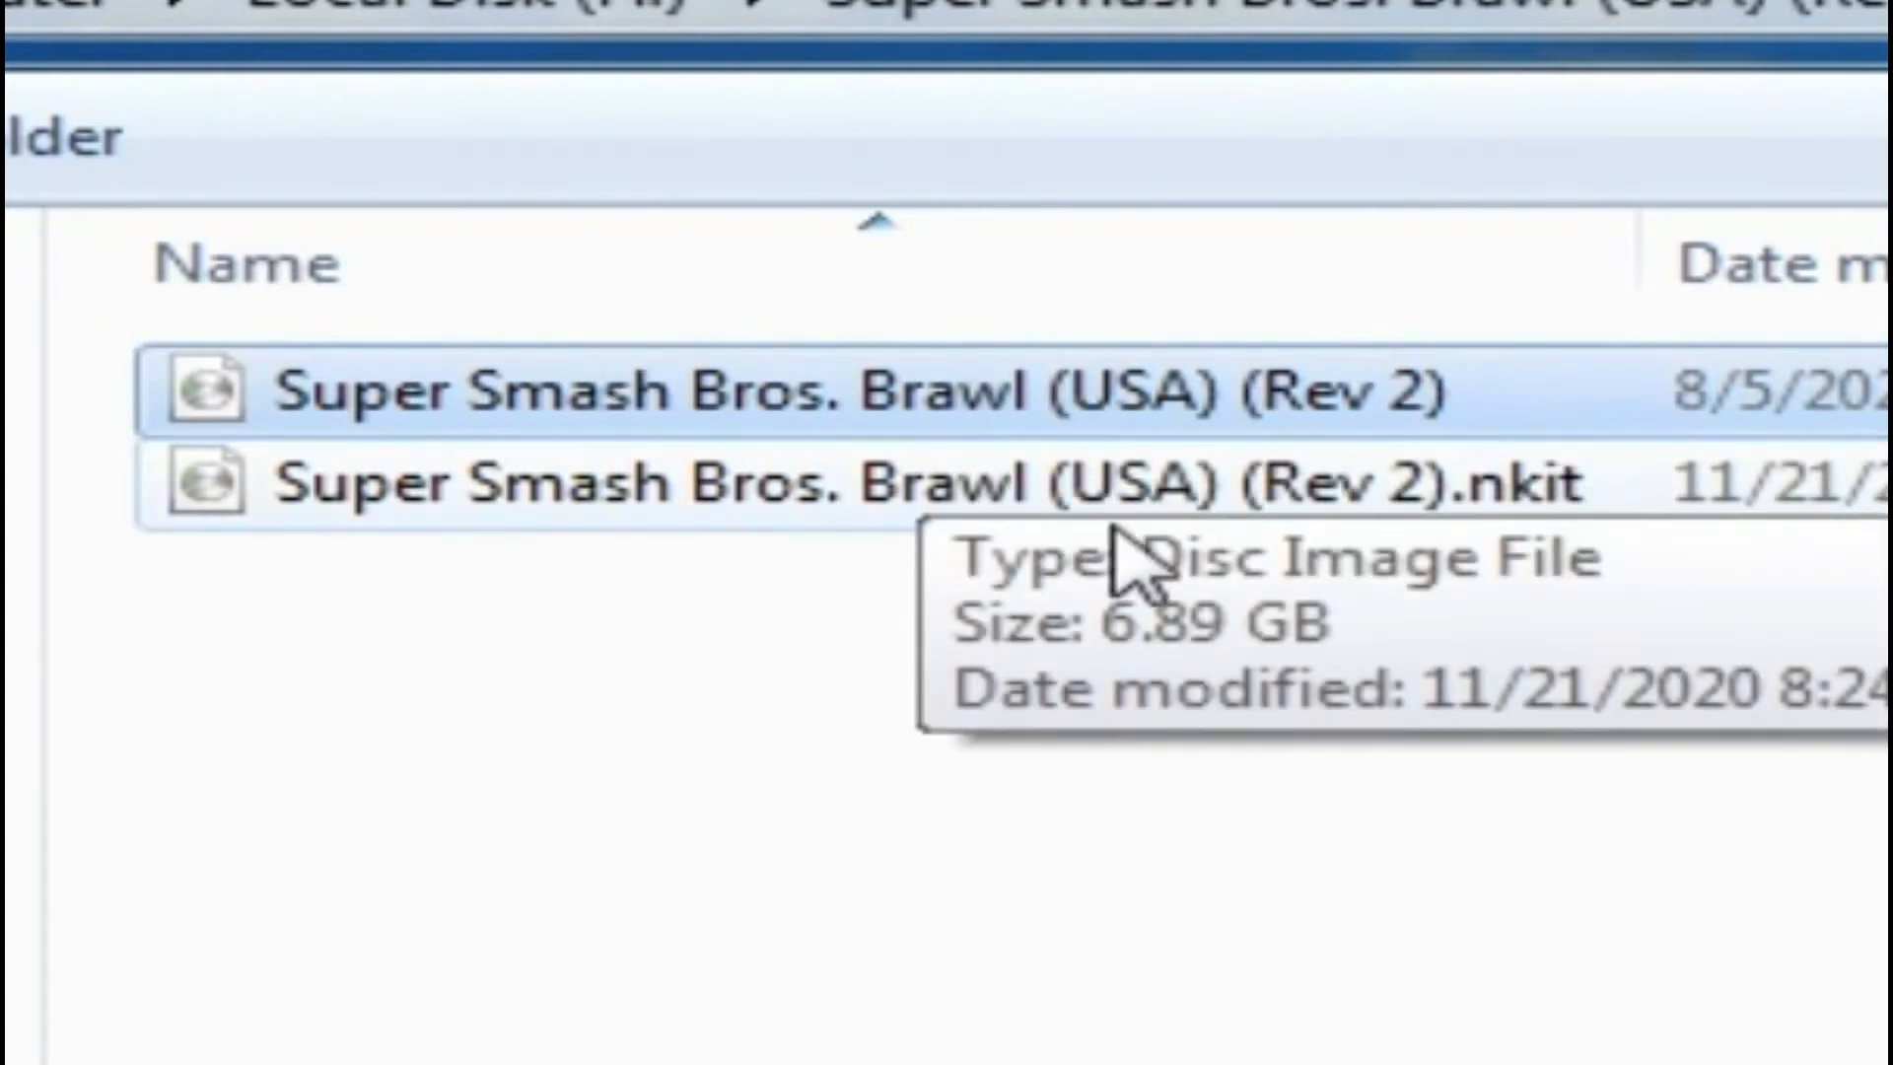
mouse_move(1475, 529)
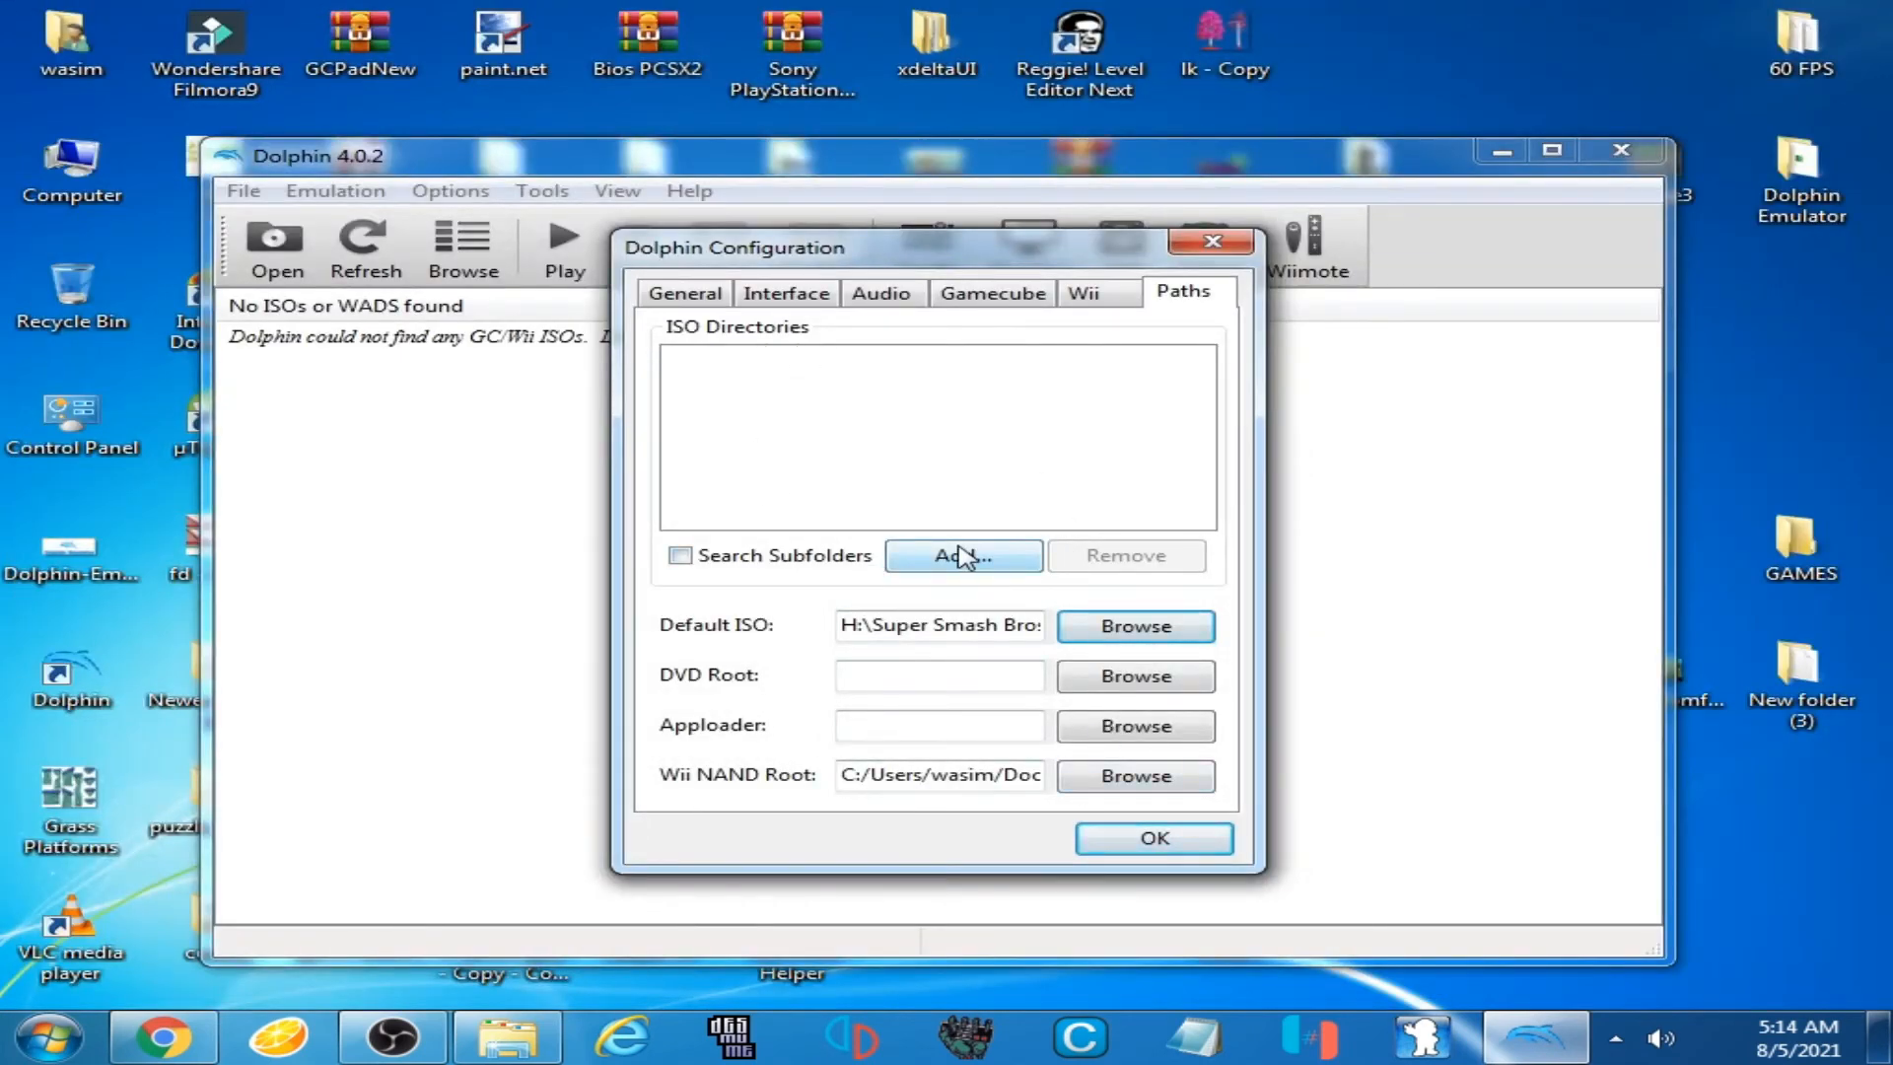
Add the Super Smash Bros. Brawl (USA) (Rev 2) folder to the ISO directories
left_click(962, 556)
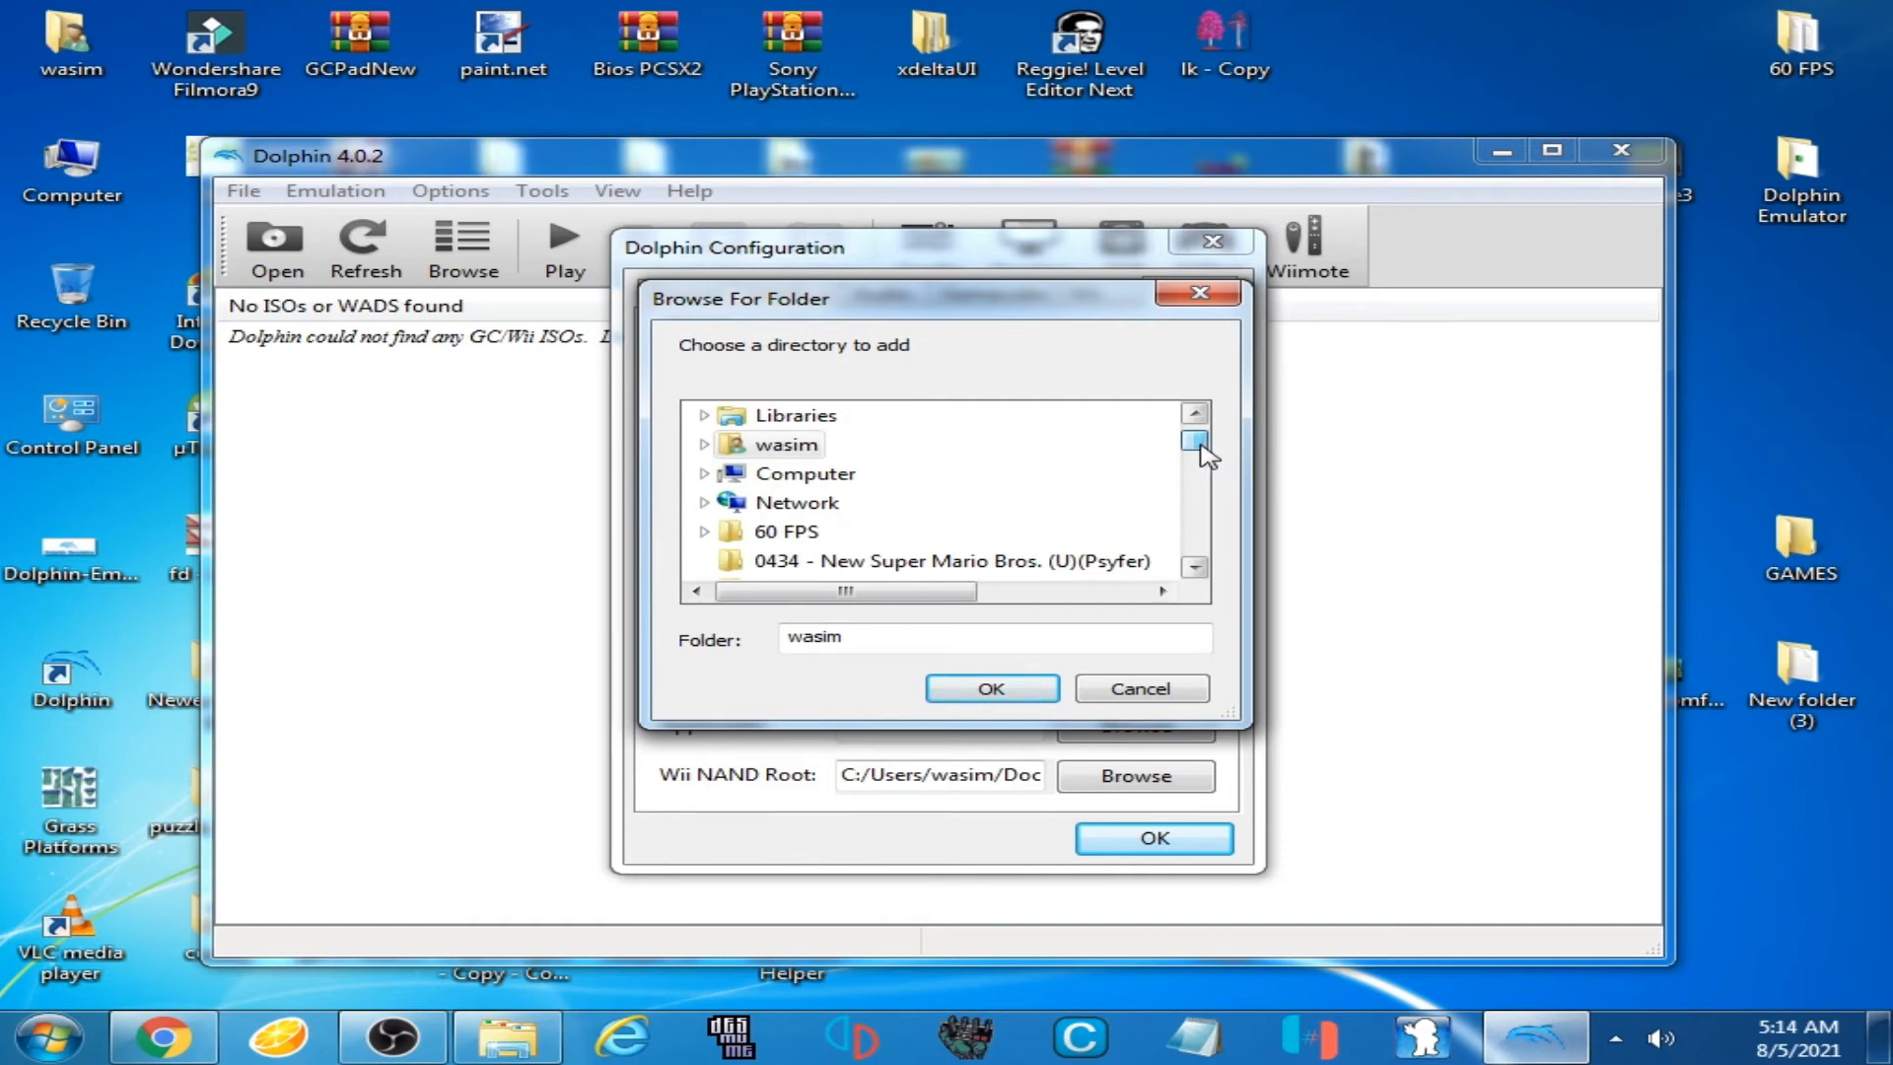
scroll("down", 3)
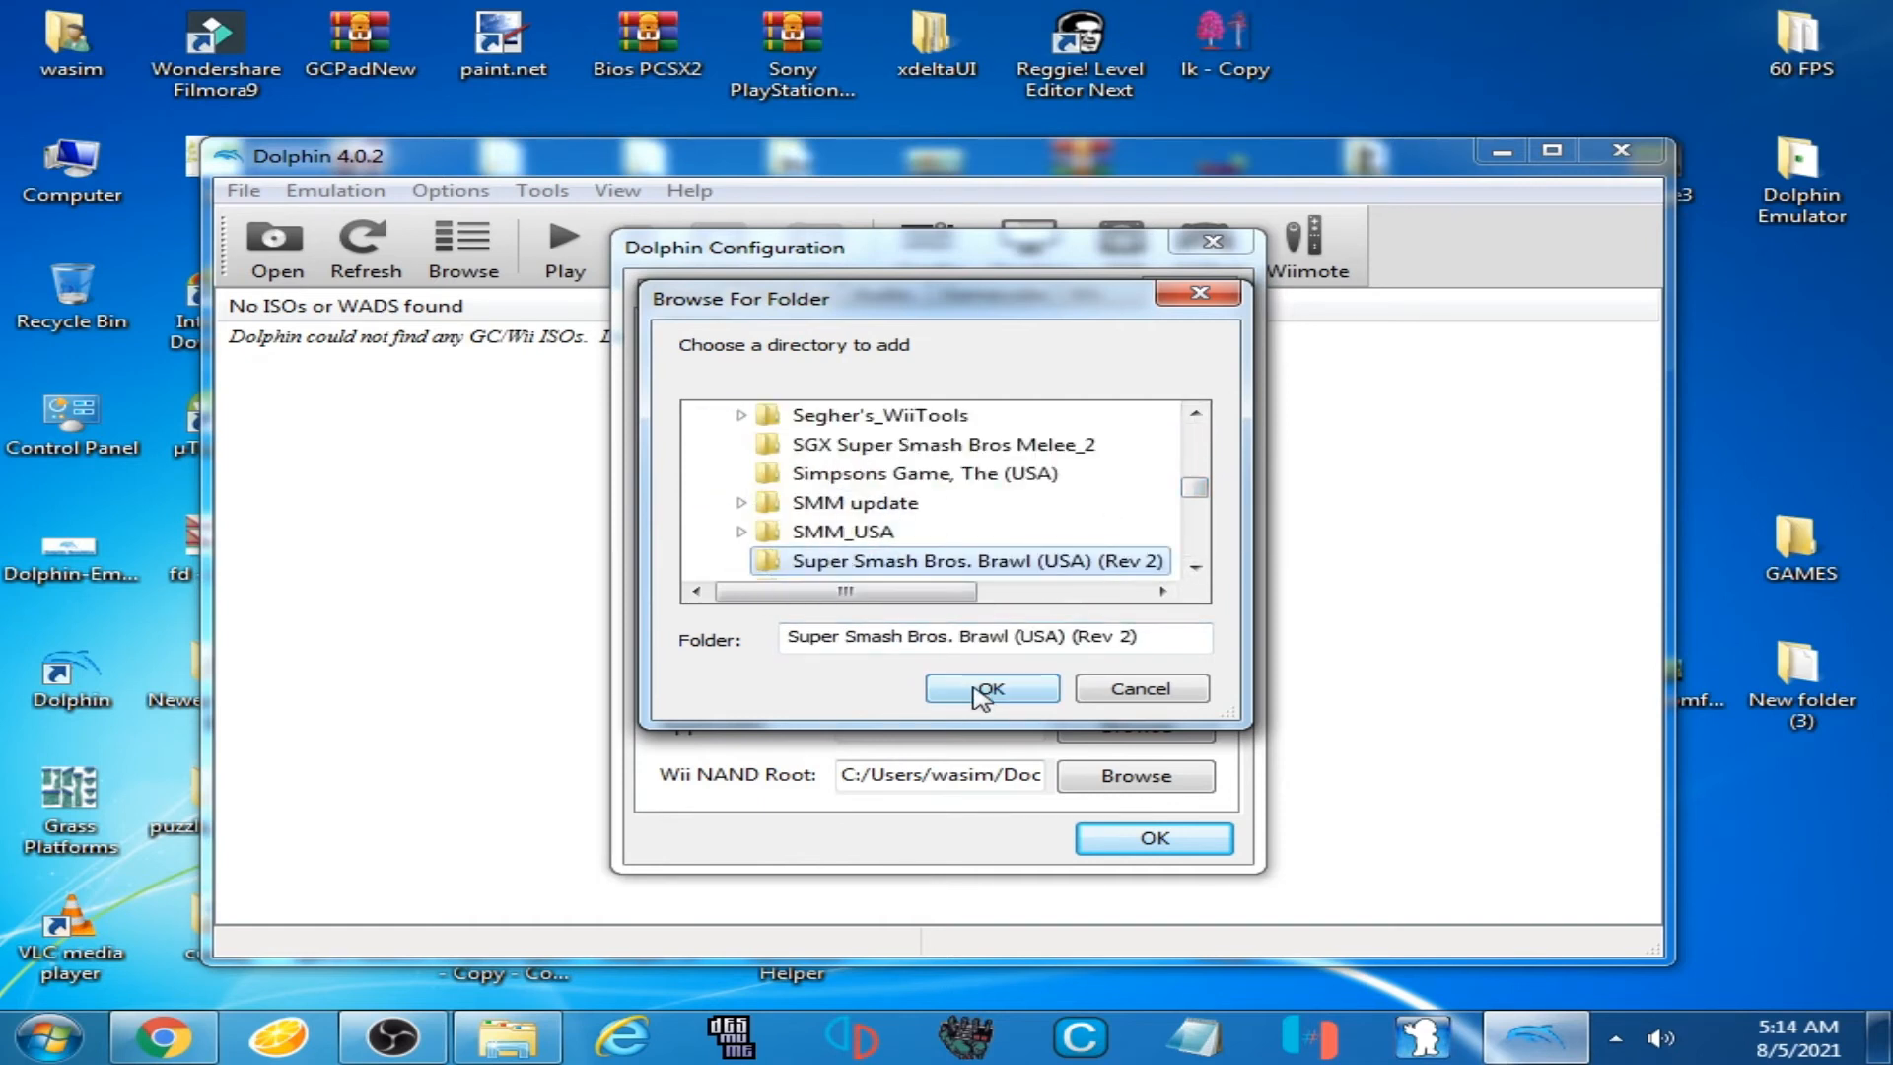
left_click(992, 688)
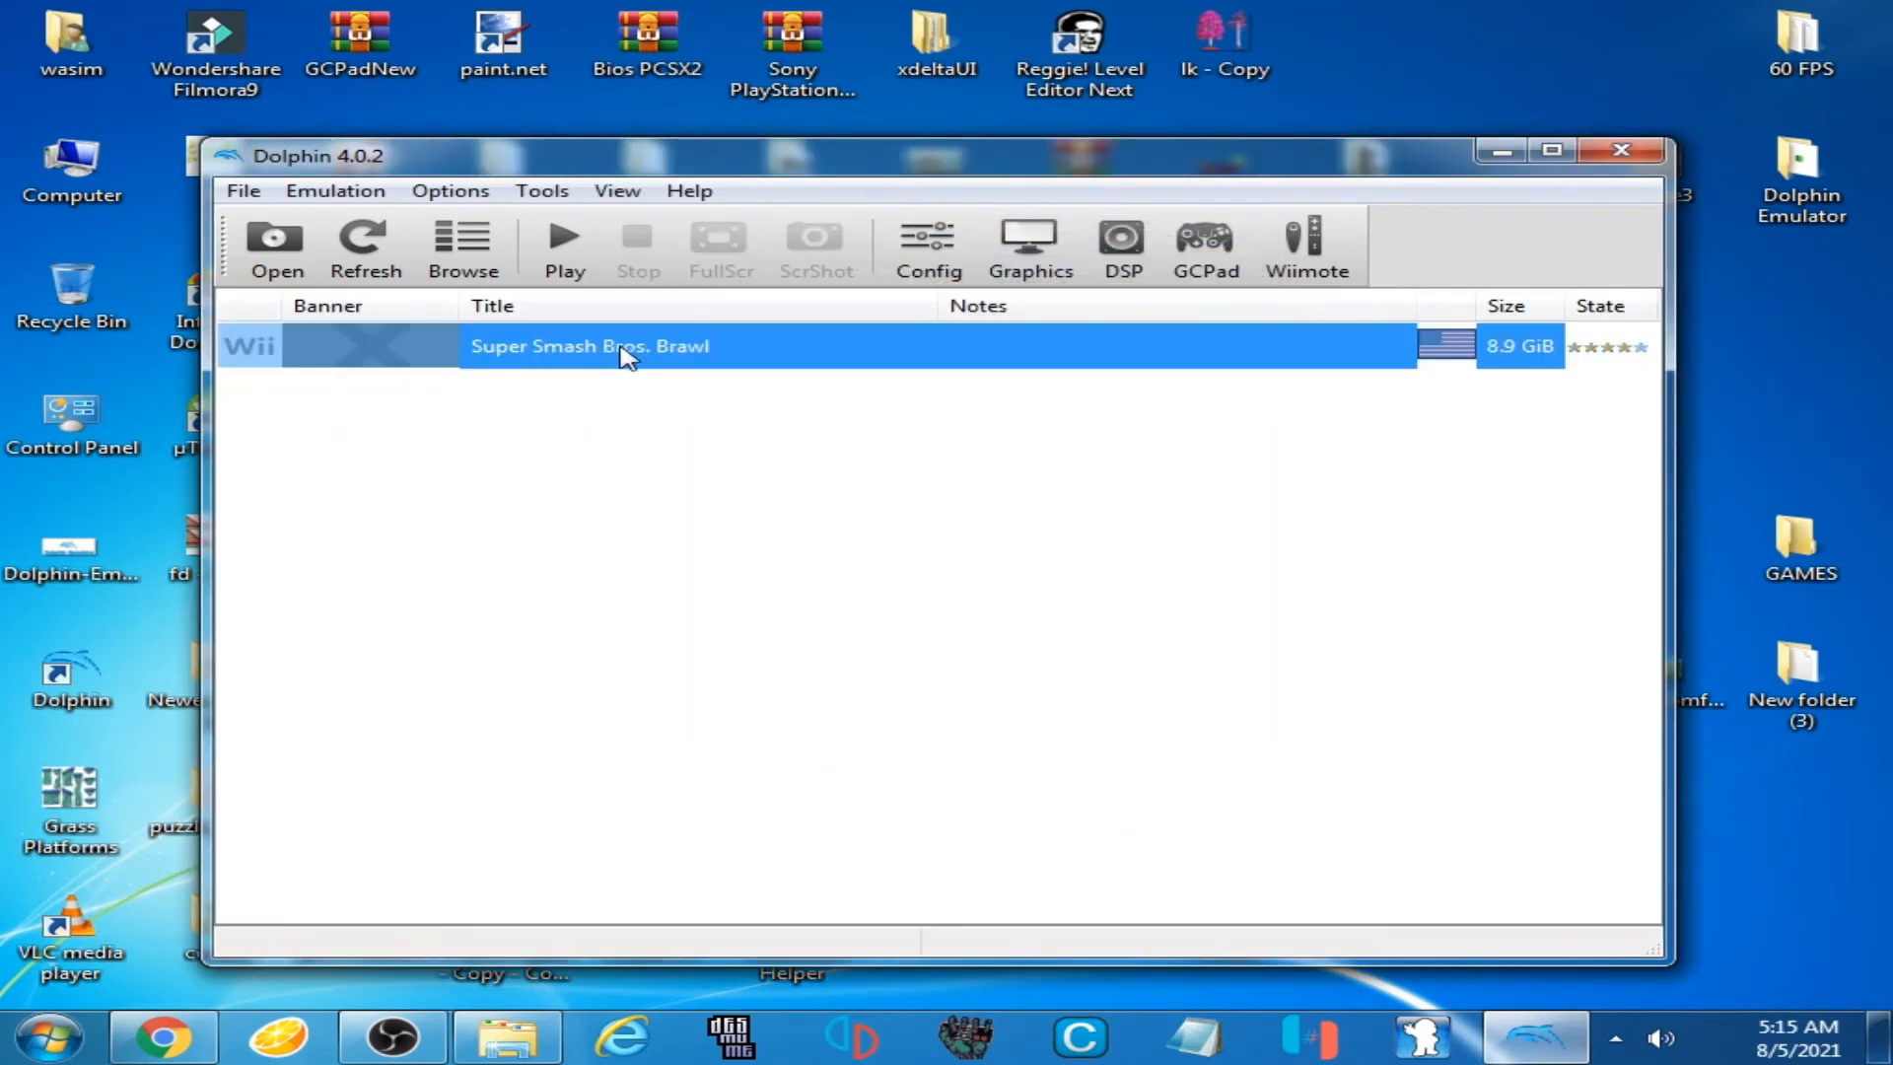
right_click(619, 345)
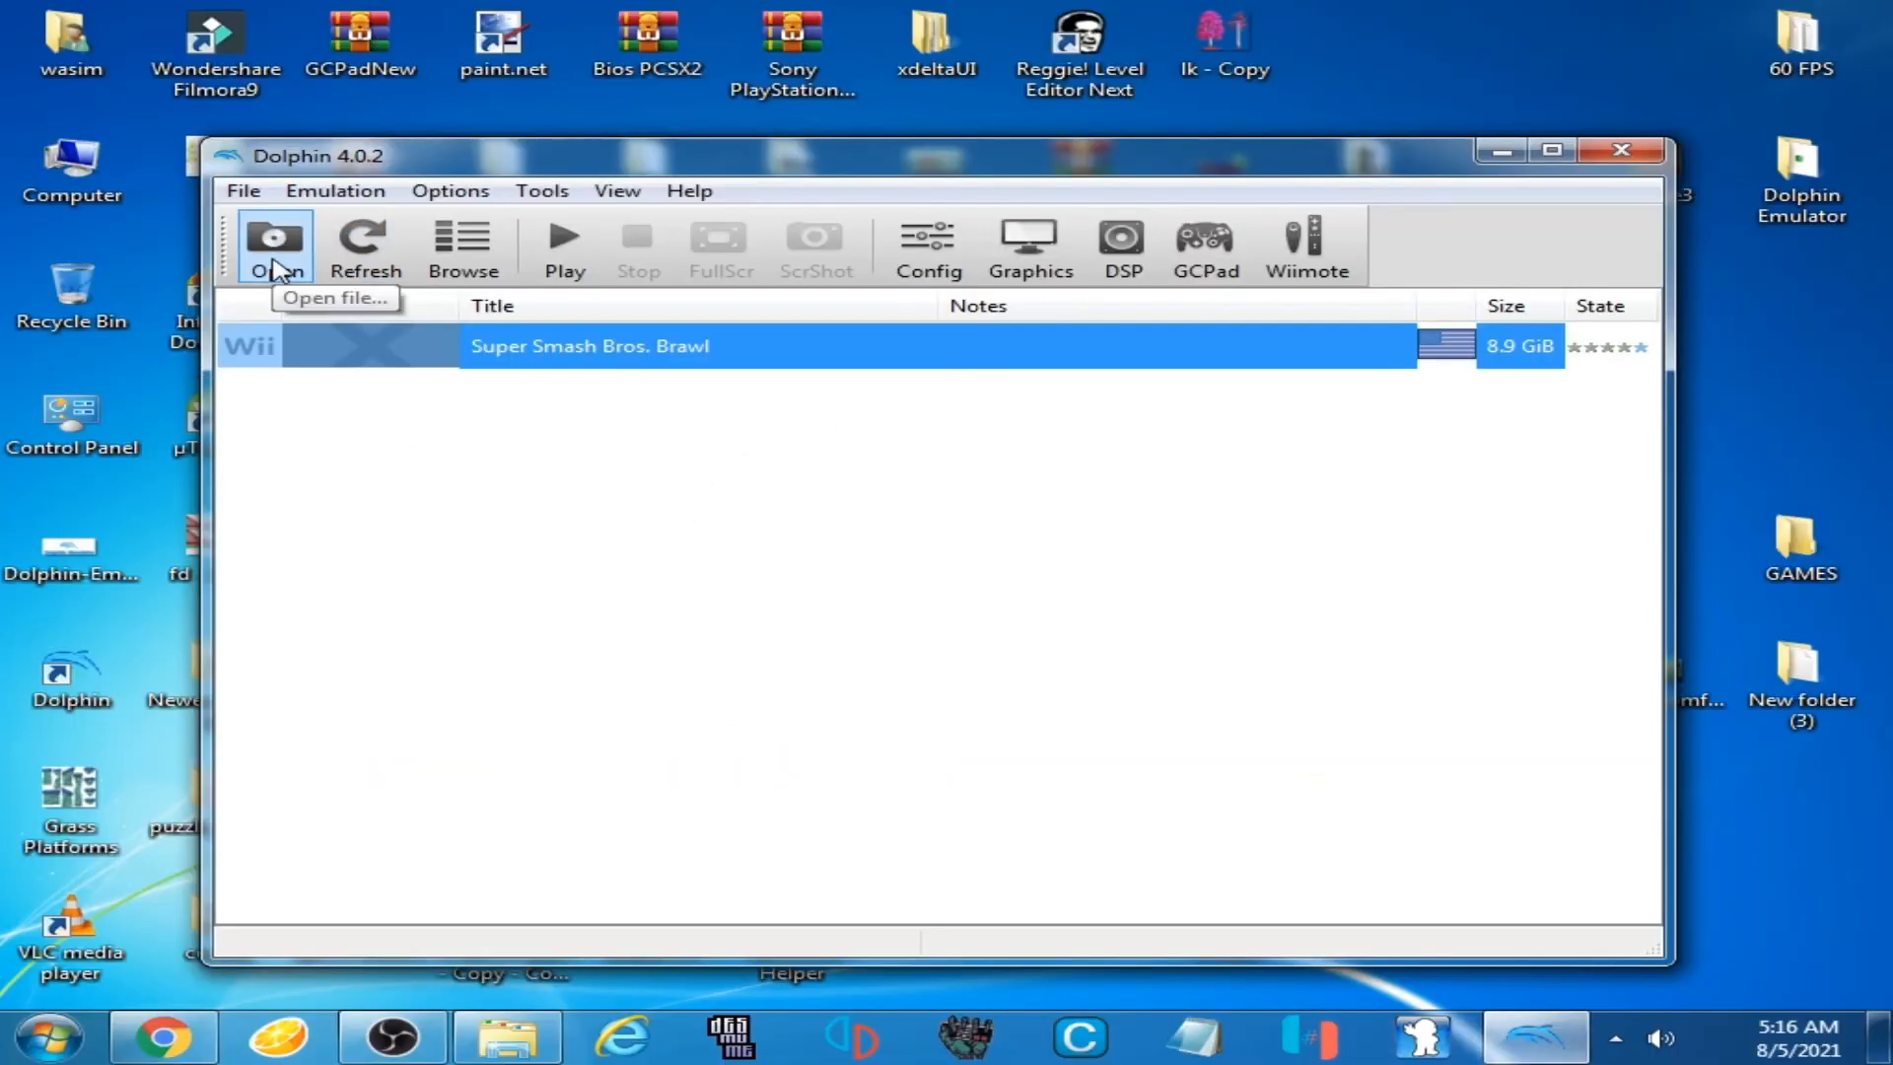
Load Gecko OS boot.elf from Documents > Dolphin Emulator > Wii > GeckoOS
left_click(273, 239)
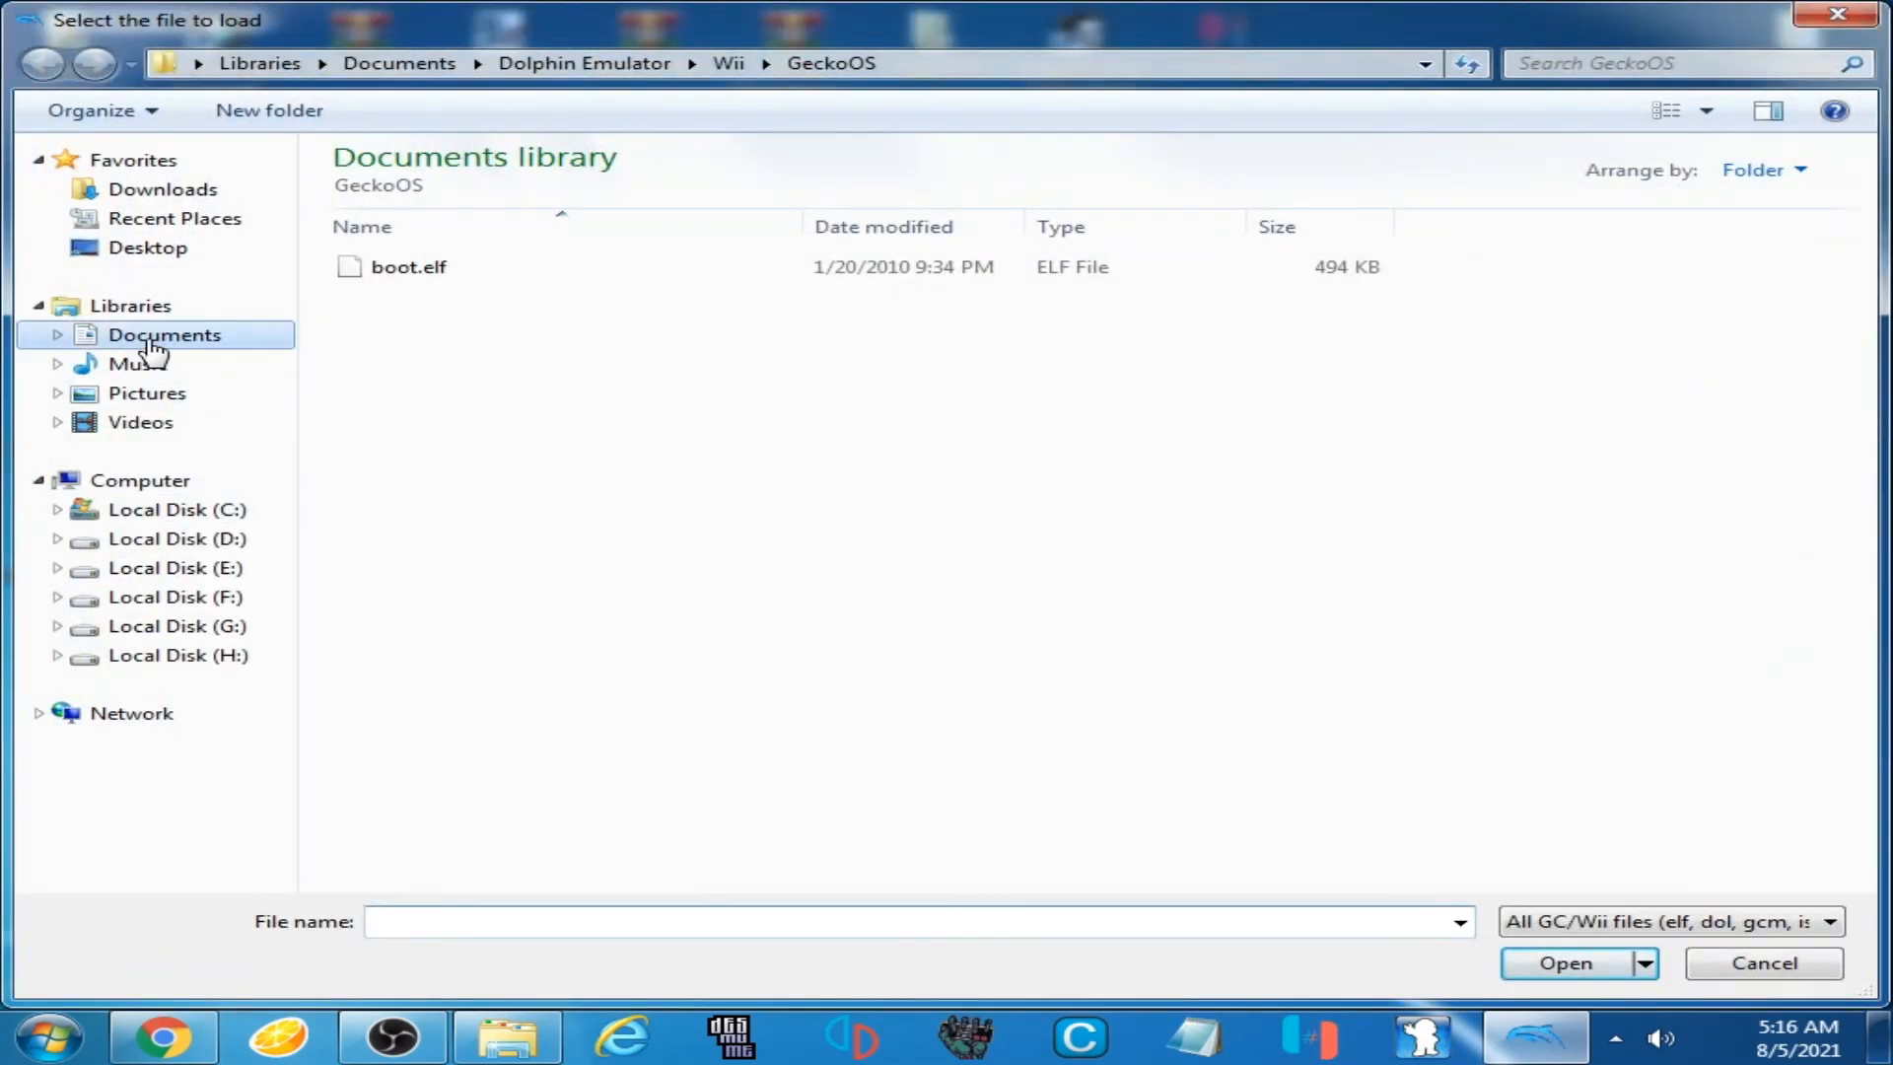
left_click(164, 333)
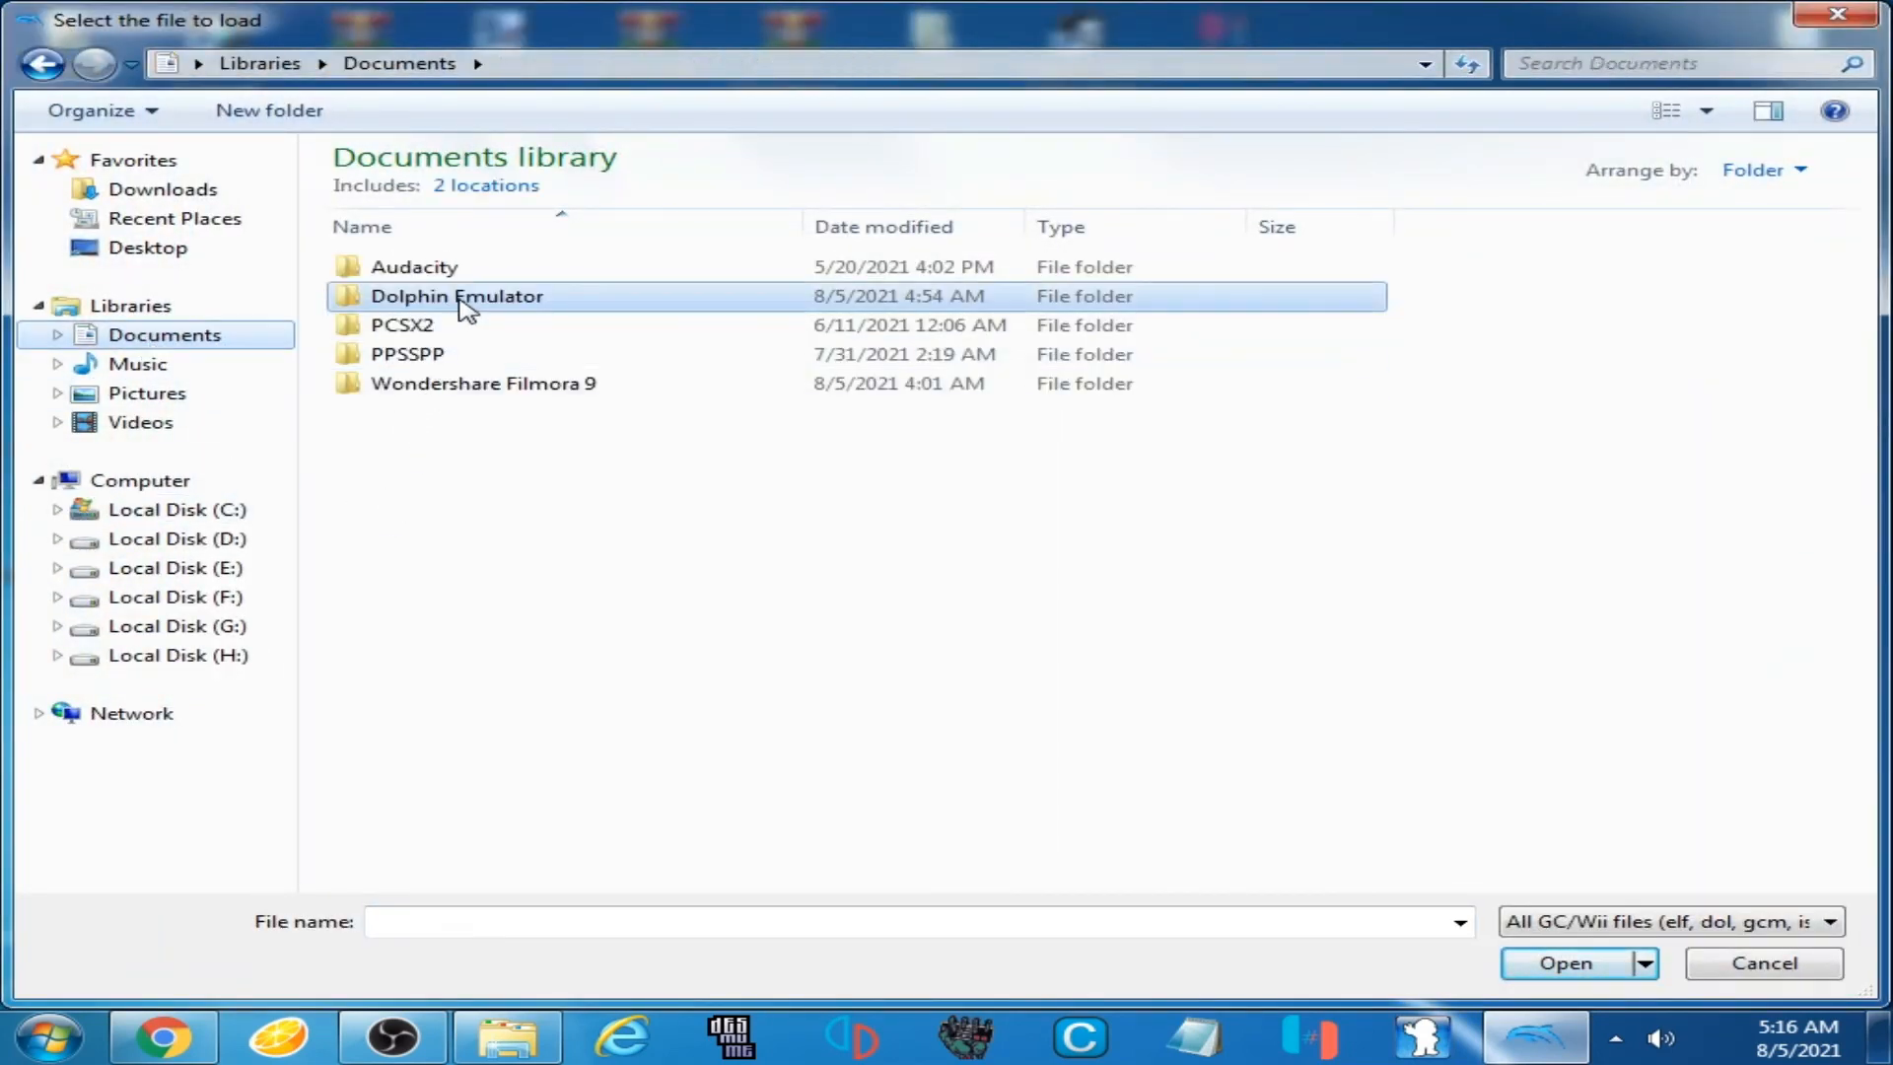
double_click(458, 296)
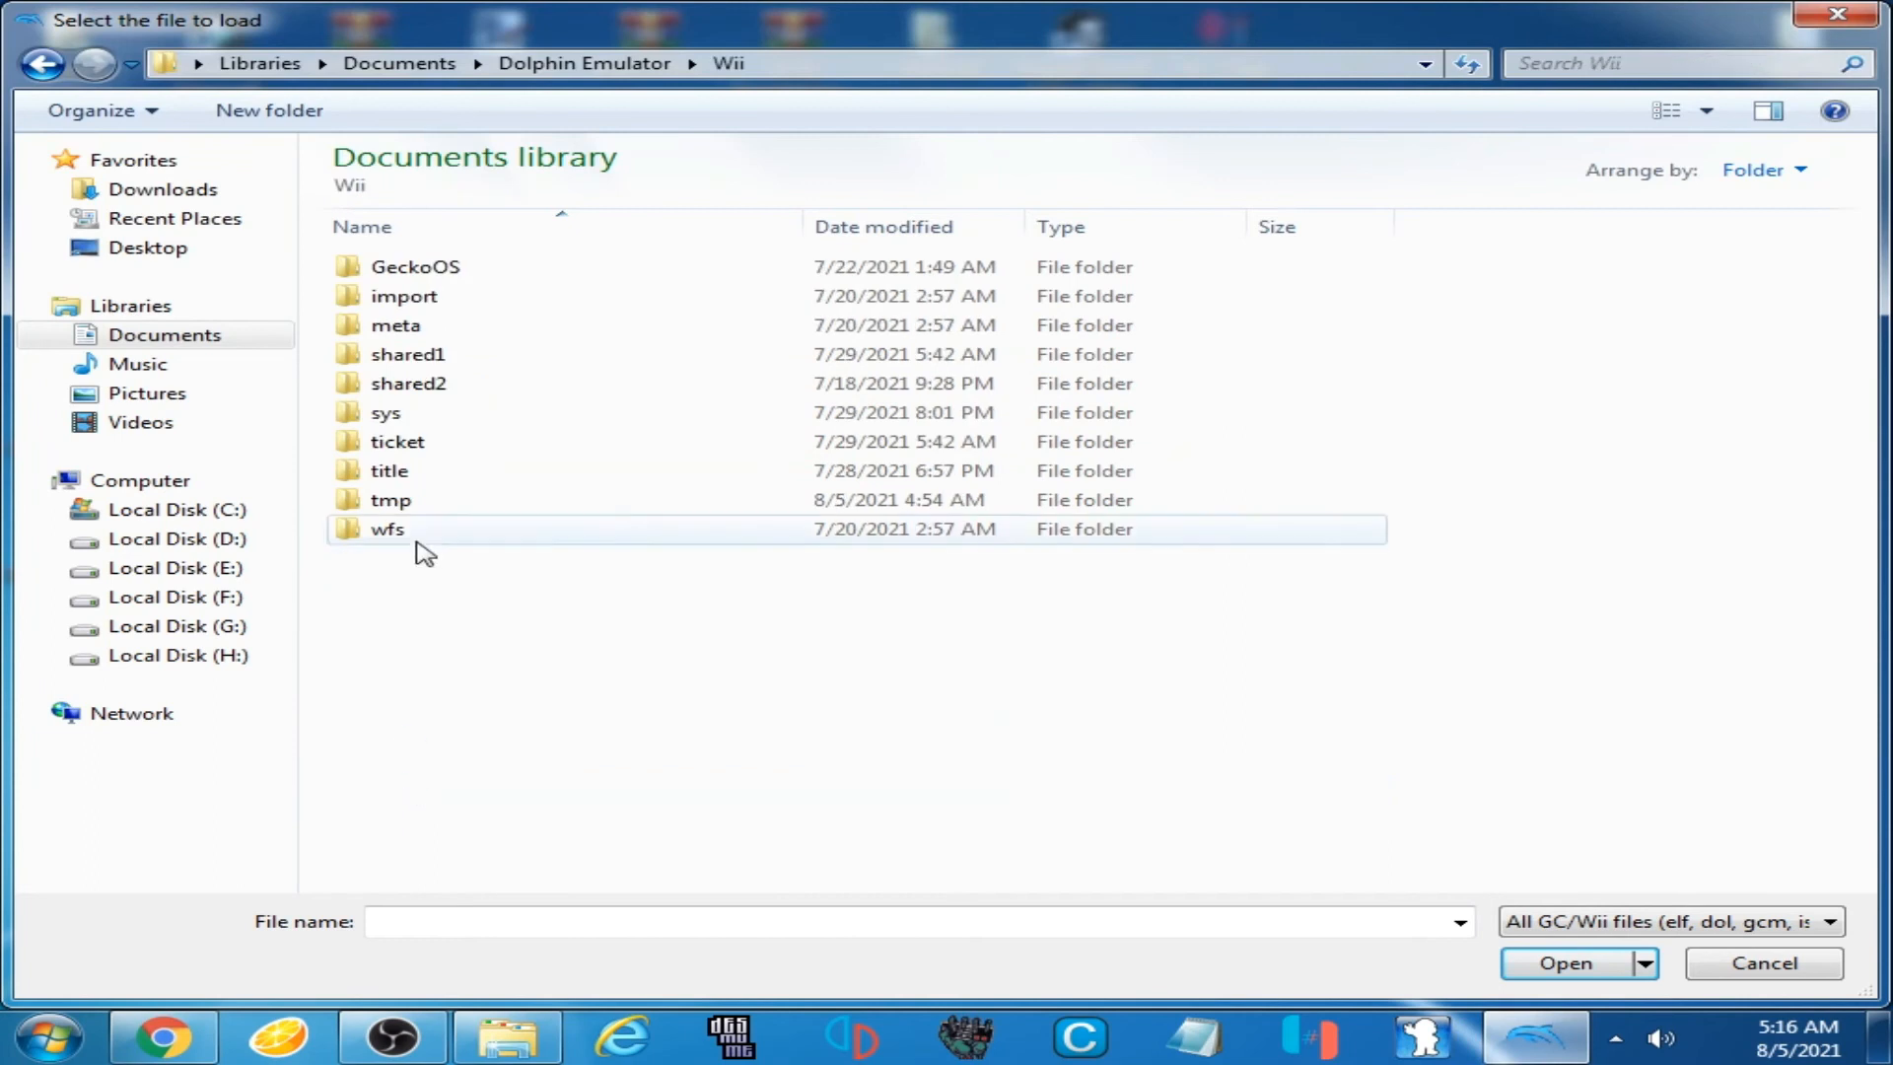
double_click(417, 266)
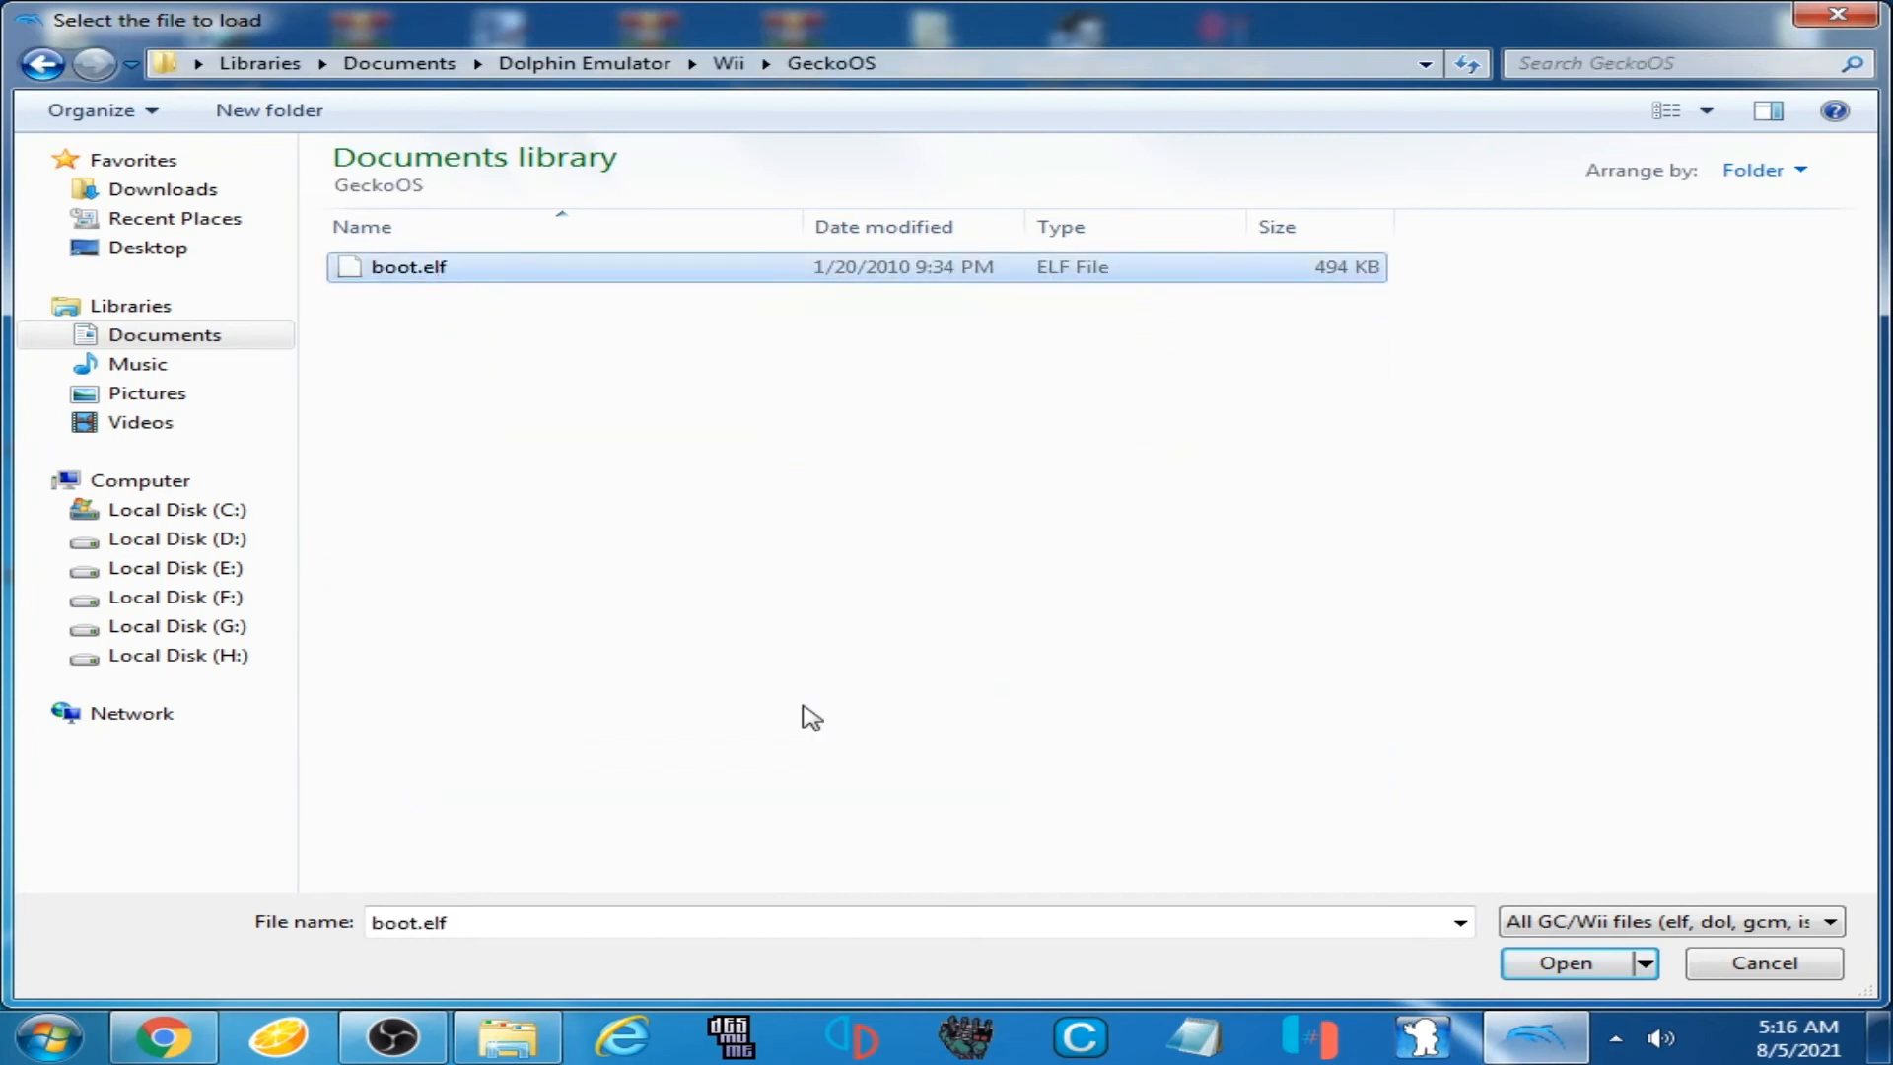
left_click(1564, 963)
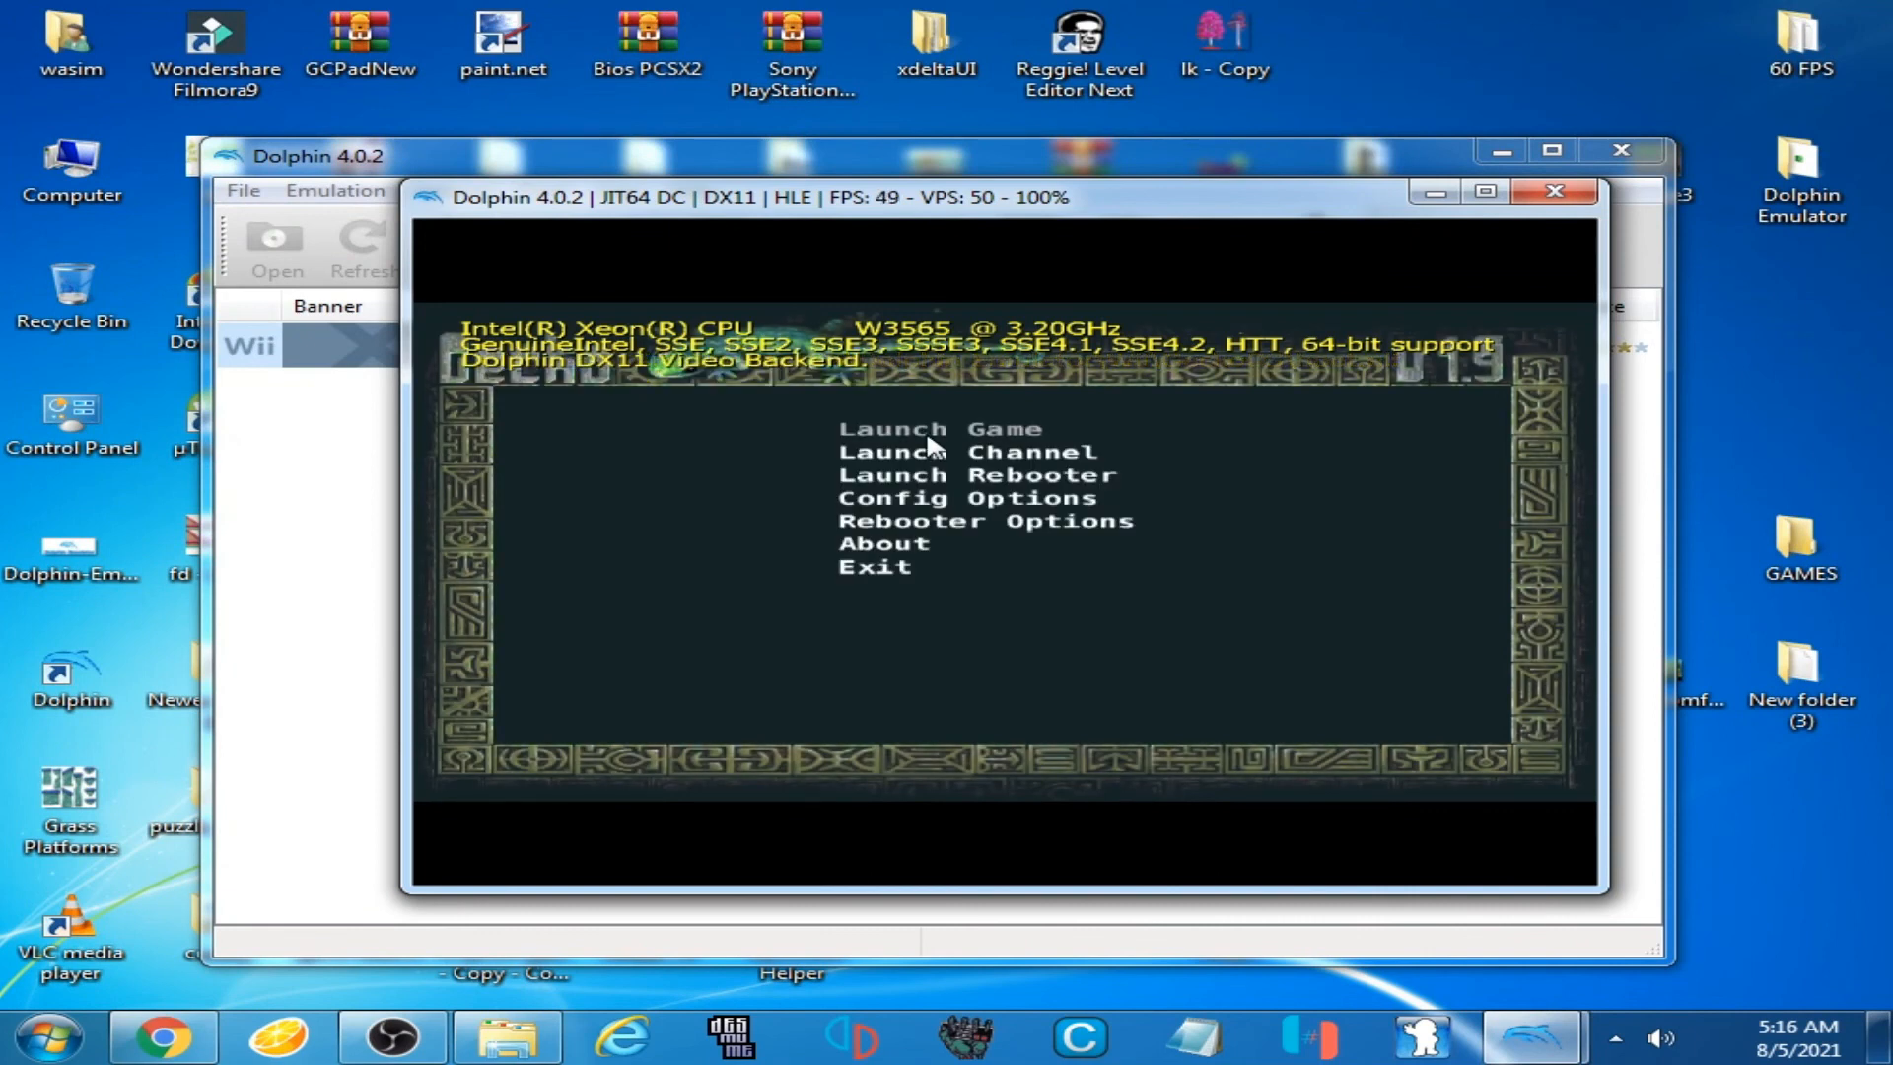
Choose Launch Game in Gecko OS so it reads the Brawl disc RSBE01 and applies SD codes
left_click(941, 430)
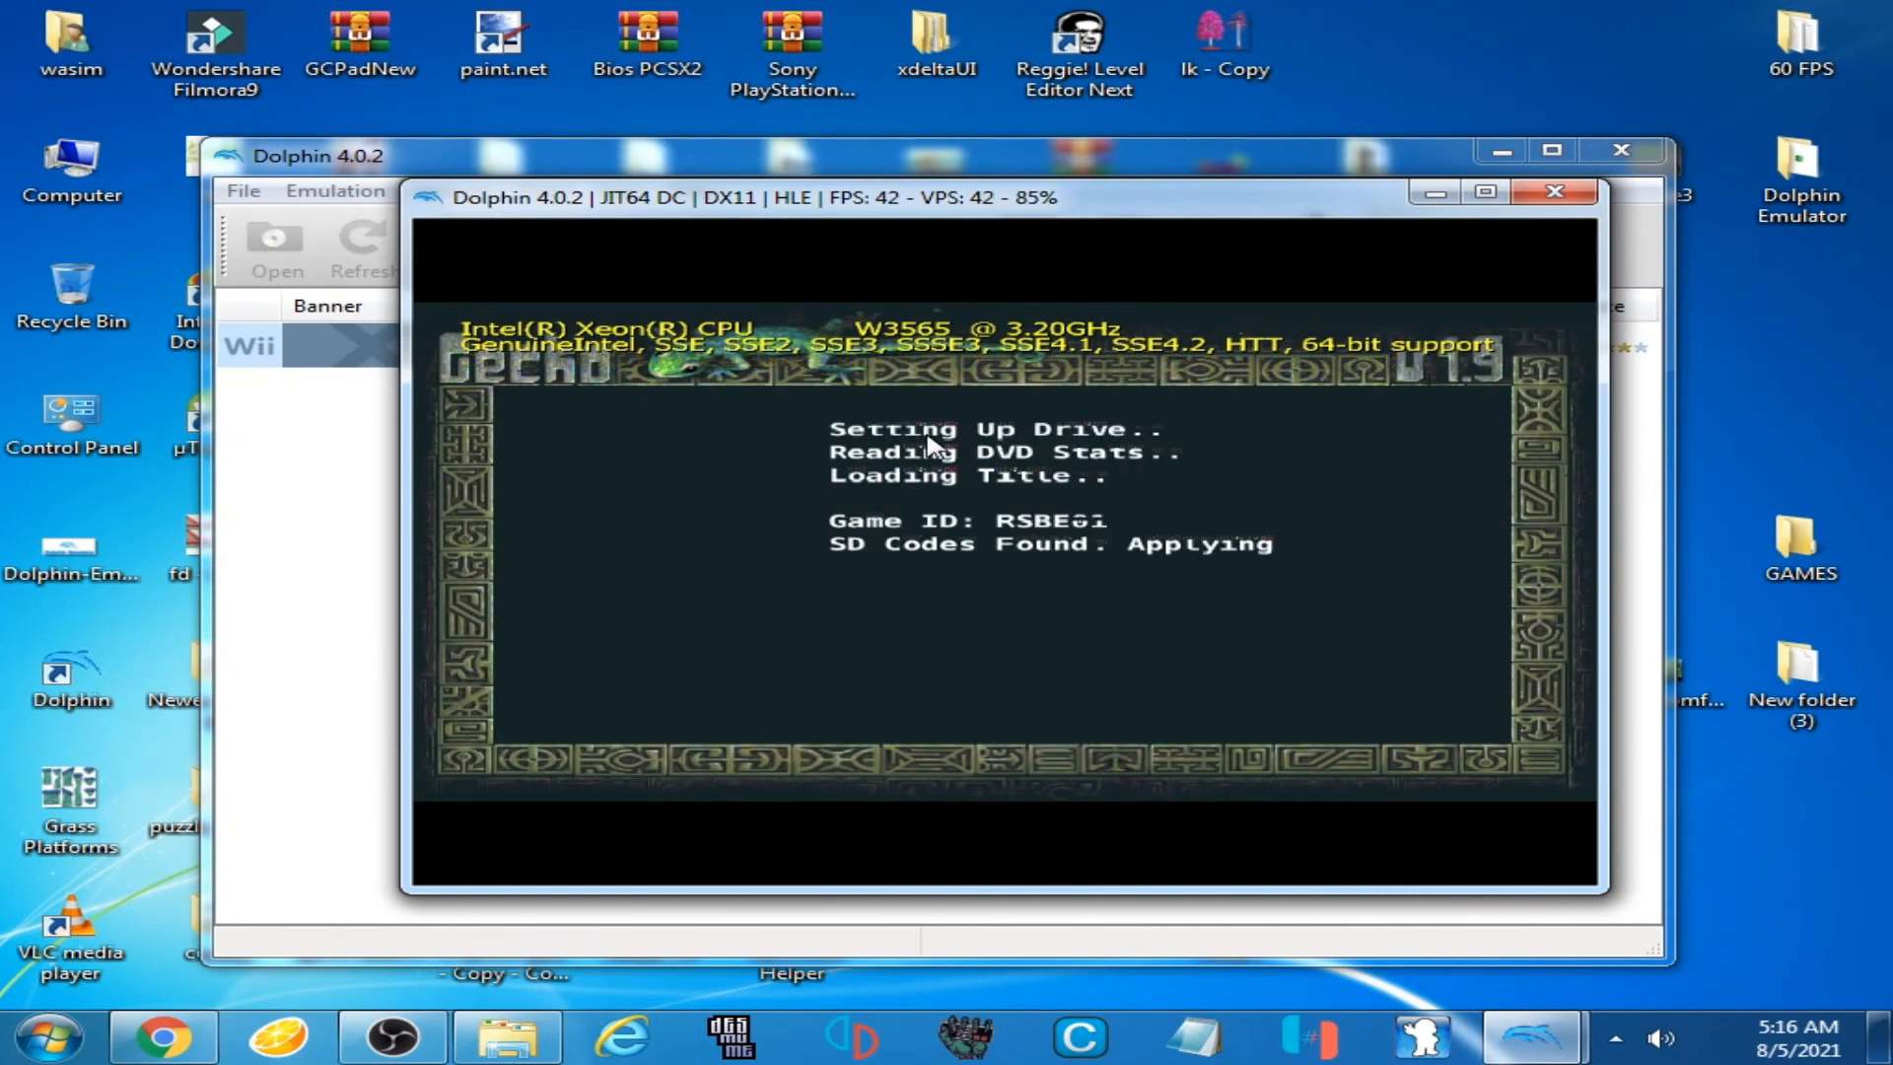